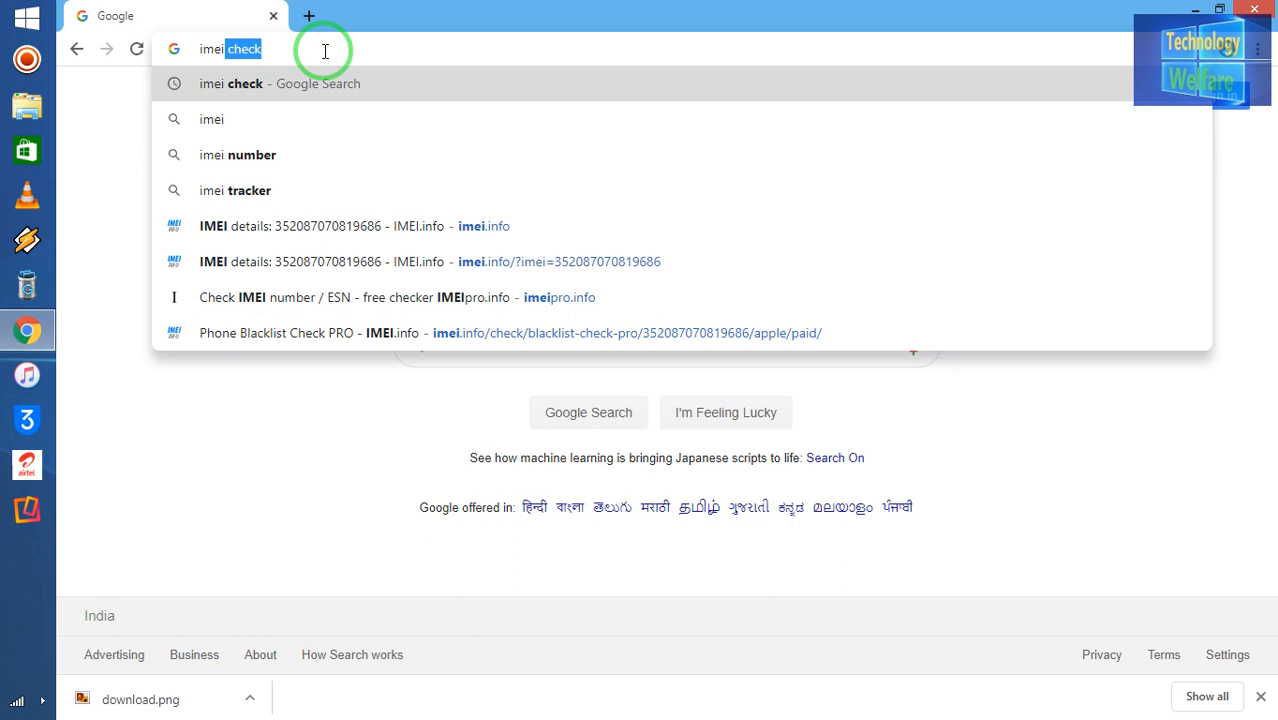
{"action": "mouse_move", "coordinate": [330, 50]}
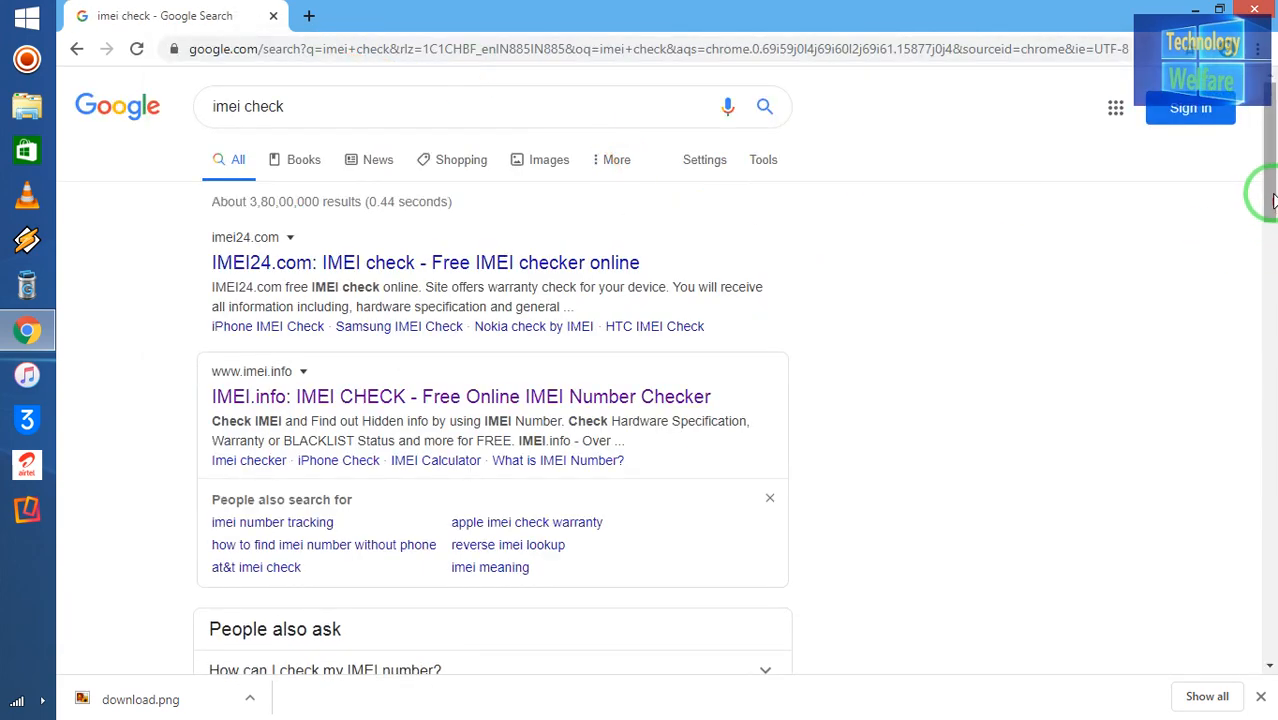
{"action": "scroll", "scroll_direction": "down", "scroll_amount": 3}
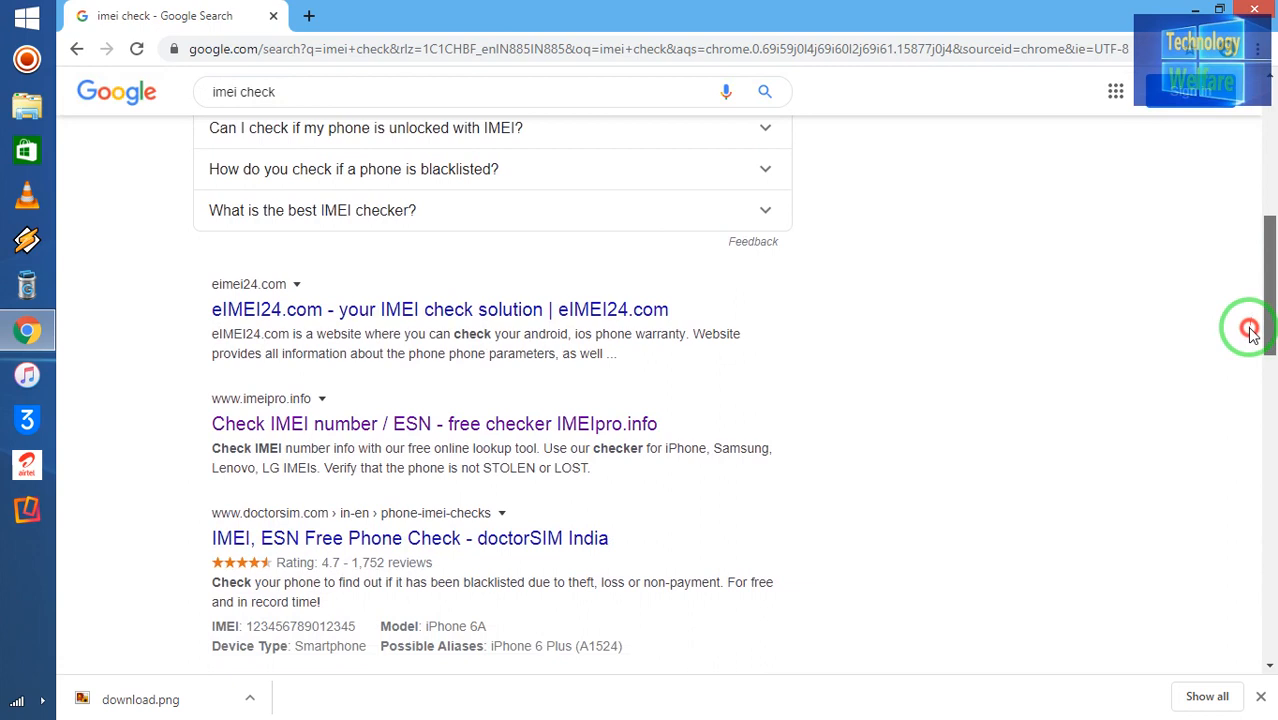
{"action": "scroll", "scroll_direction": "down", "scroll_amount": 3}
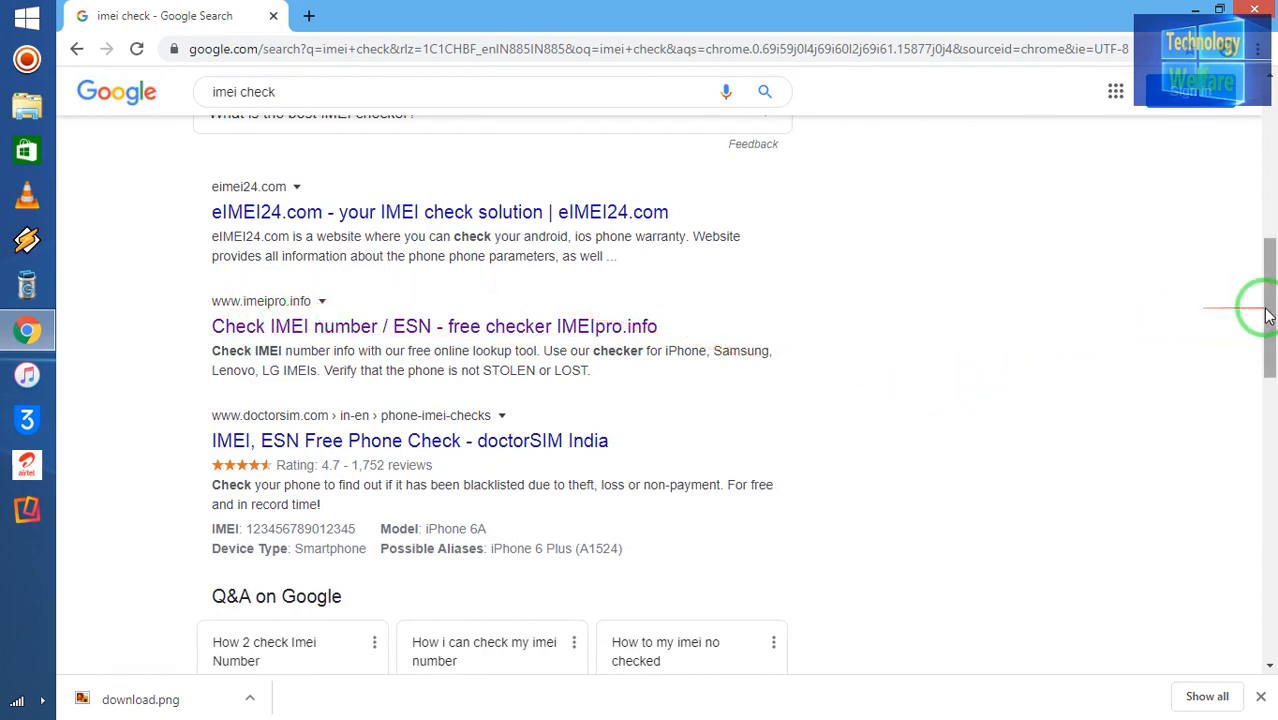
{"action": "scroll", "scroll_direction": "up", "scroll_amount": 3}
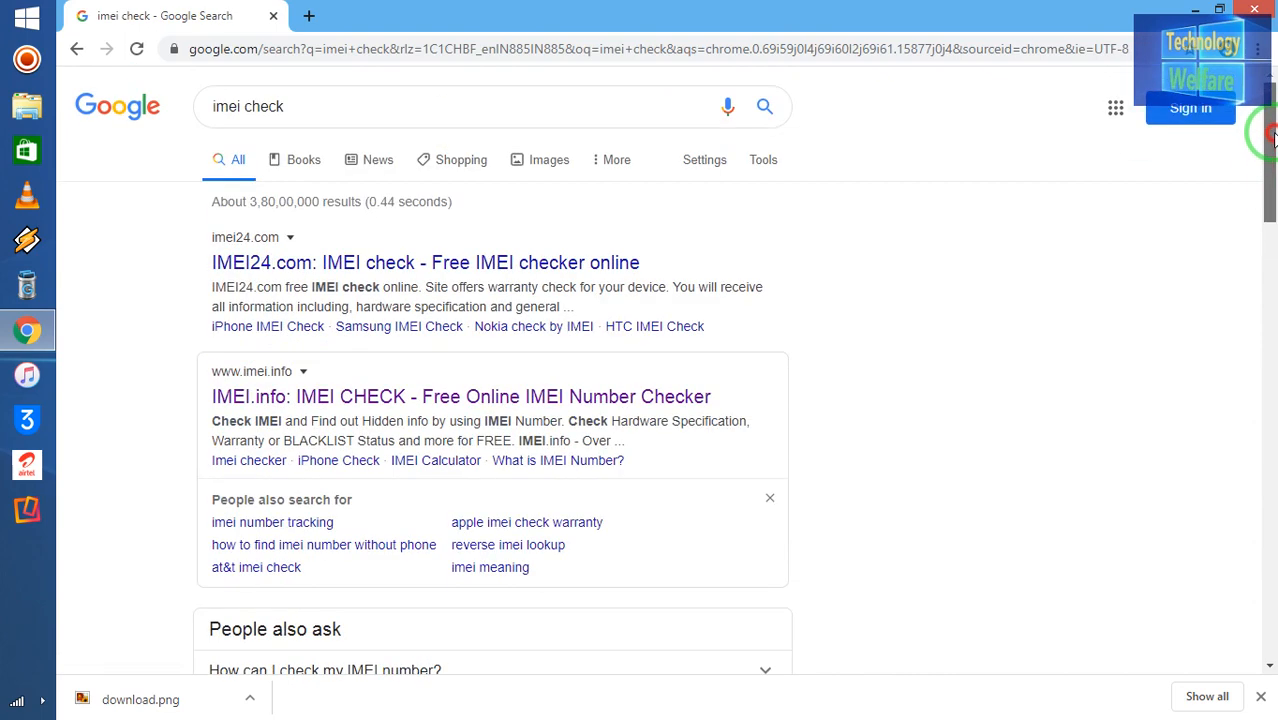
{"action": "scroll", "scroll_direction": "down", "scroll_amount": 3}
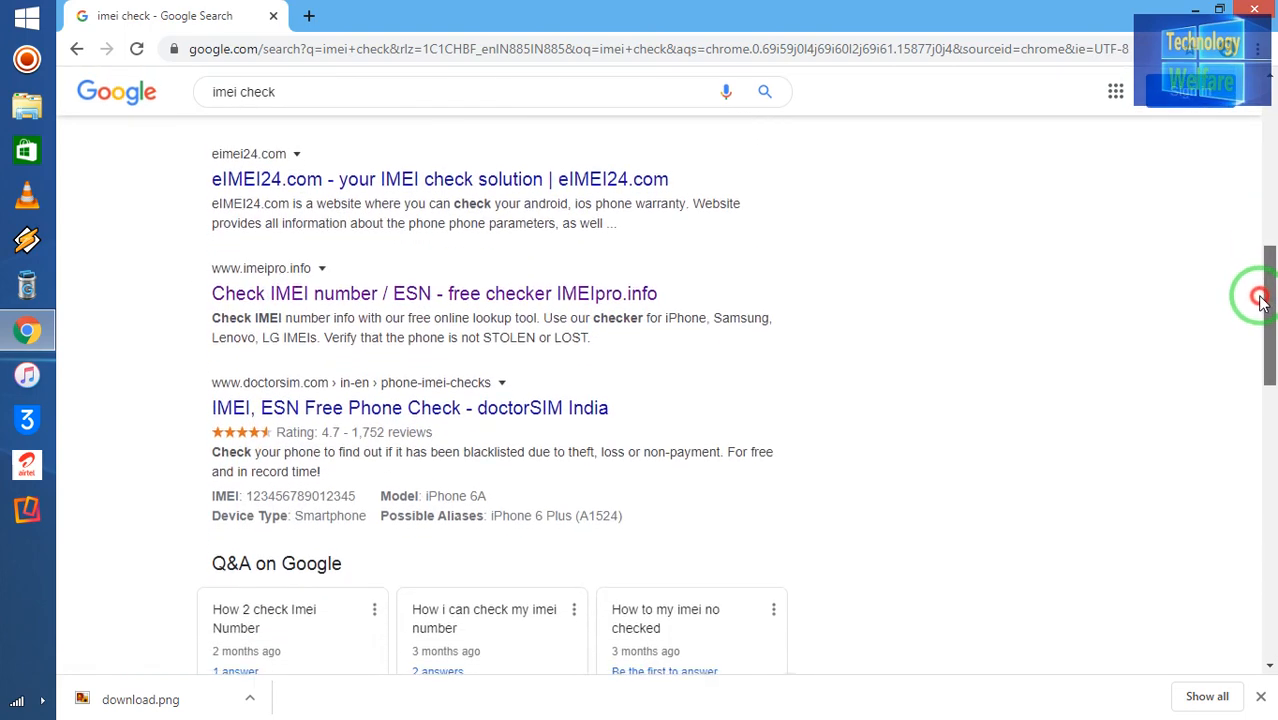
{"action": "scroll", "scroll_direction": "down", "scroll_amount": 3}
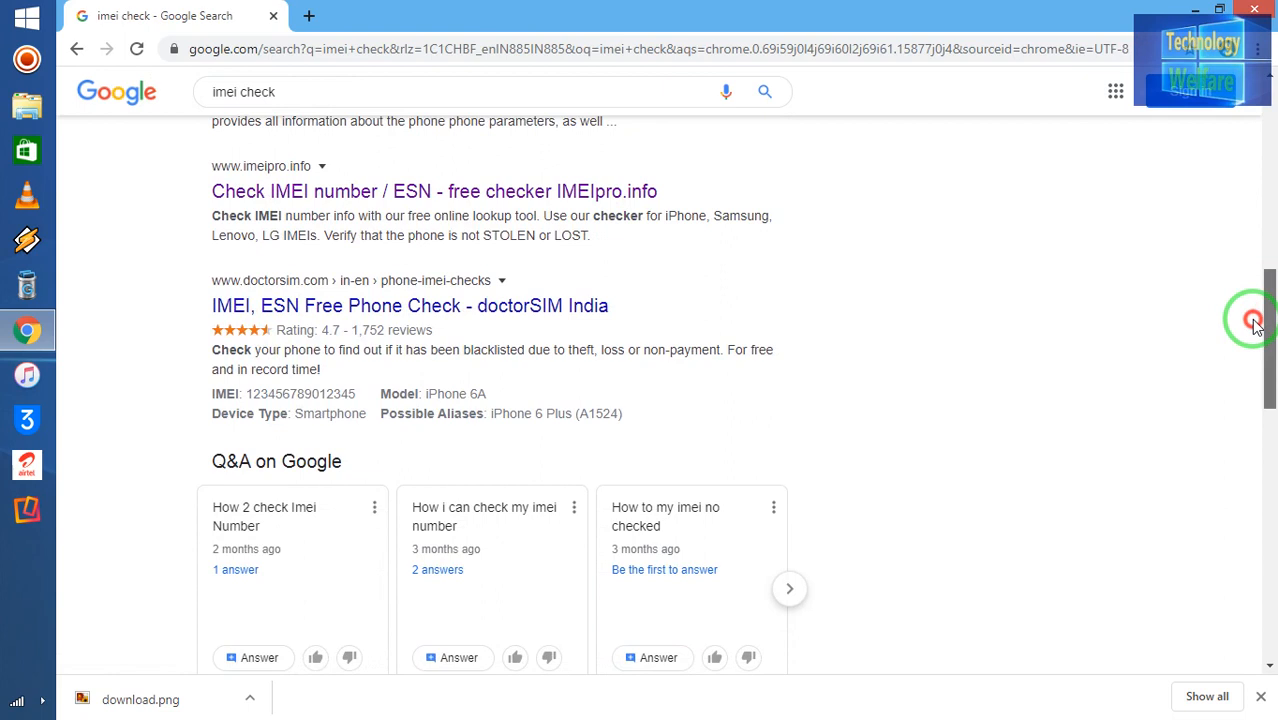
{"action": "scroll", "scroll_direction": "down", "scroll_amount": 3}
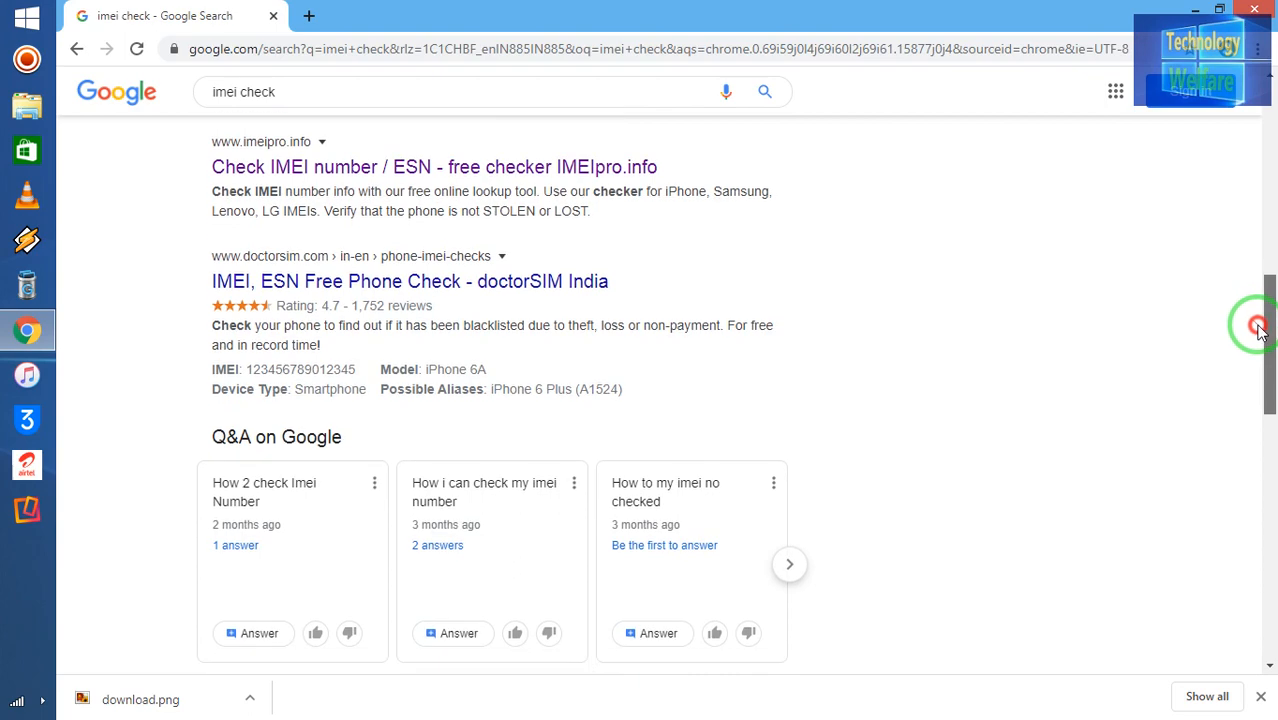
{"action": "scroll", "scroll_direction": "down", "scroll_amount": 3}
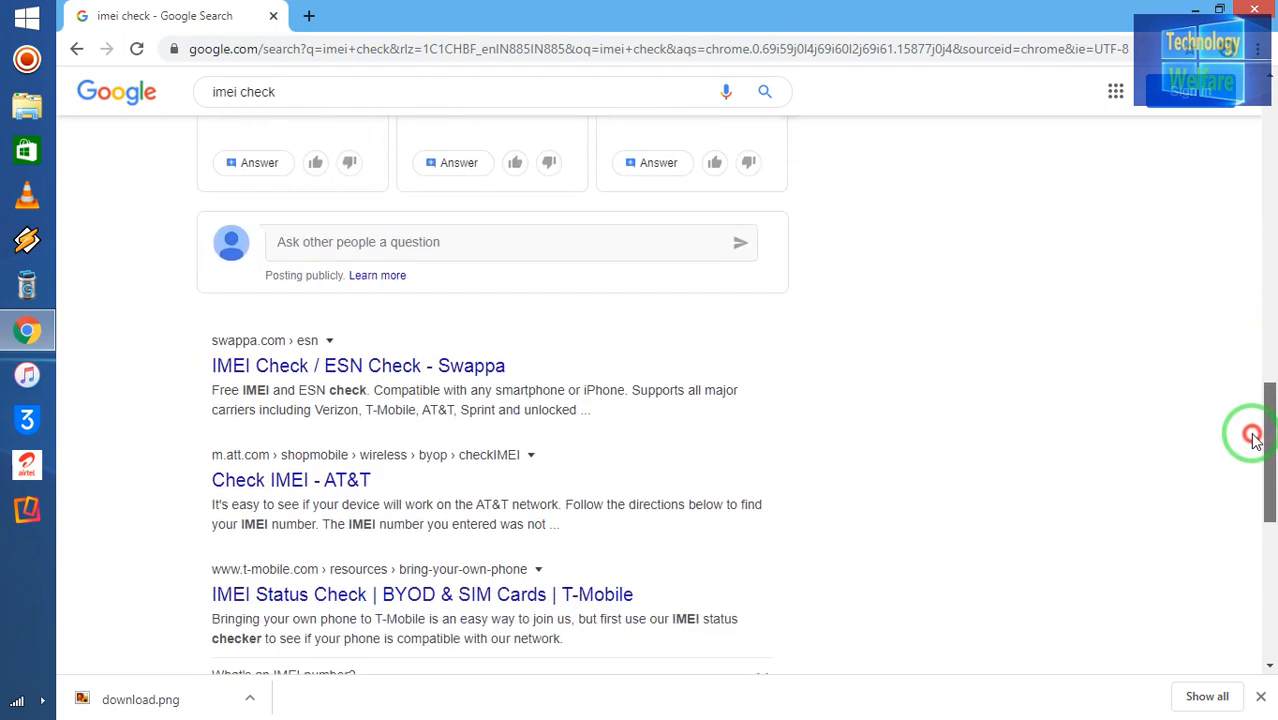
{"action": "scroll", "scroll_direction": "down", "scroll_amount": 3}
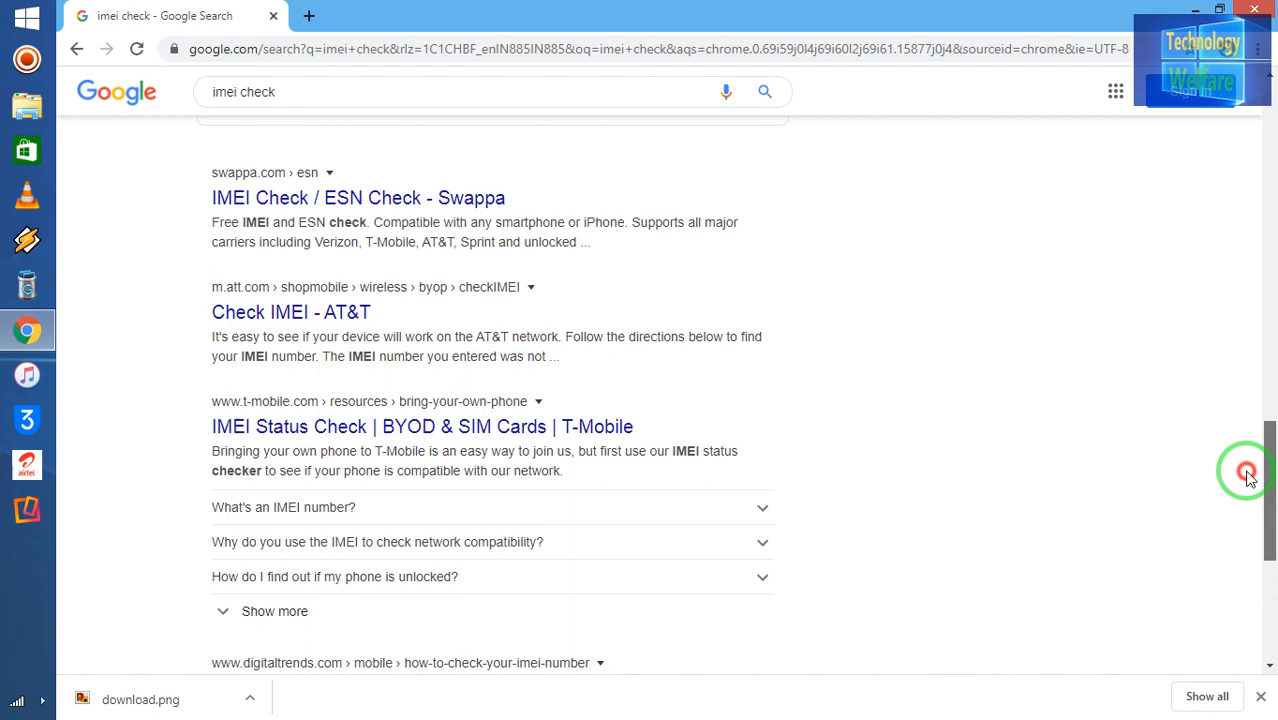
{"action": "scroll", "scroll_direction": "down", "scroll_amount": 3}
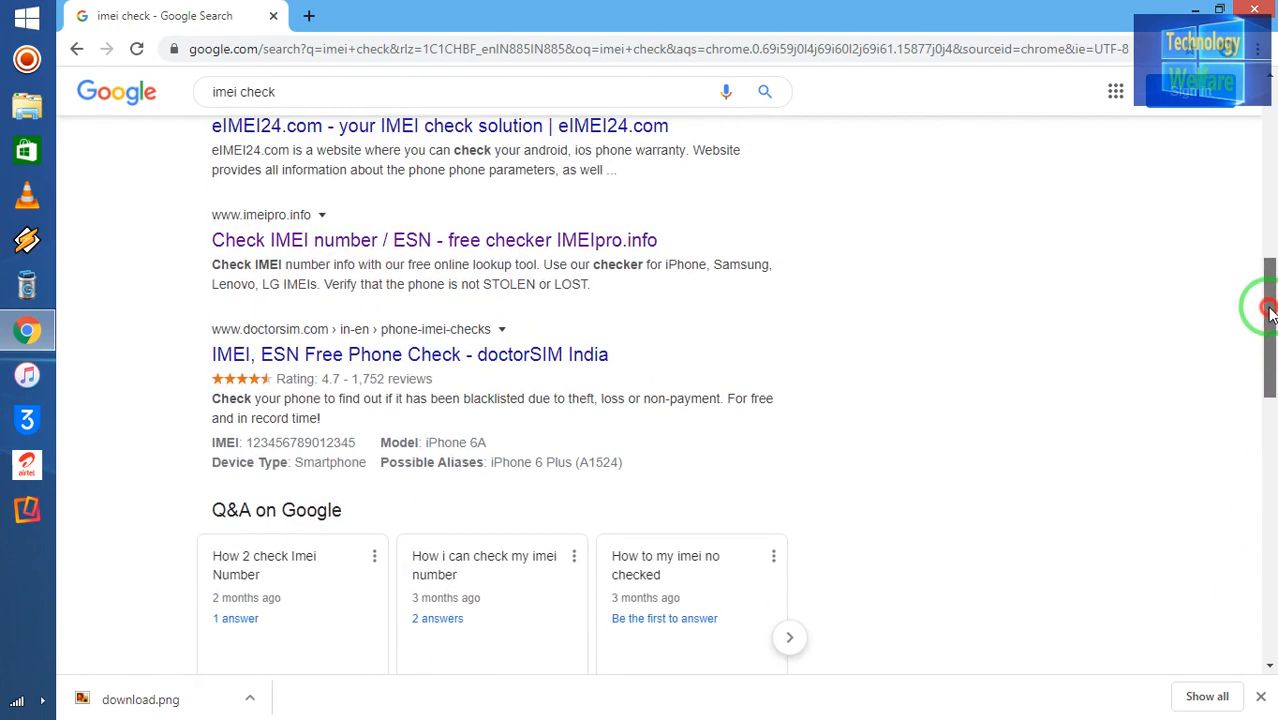
{"action": "scroll", "scroll_direction": "down", "scroll_amount": 3}
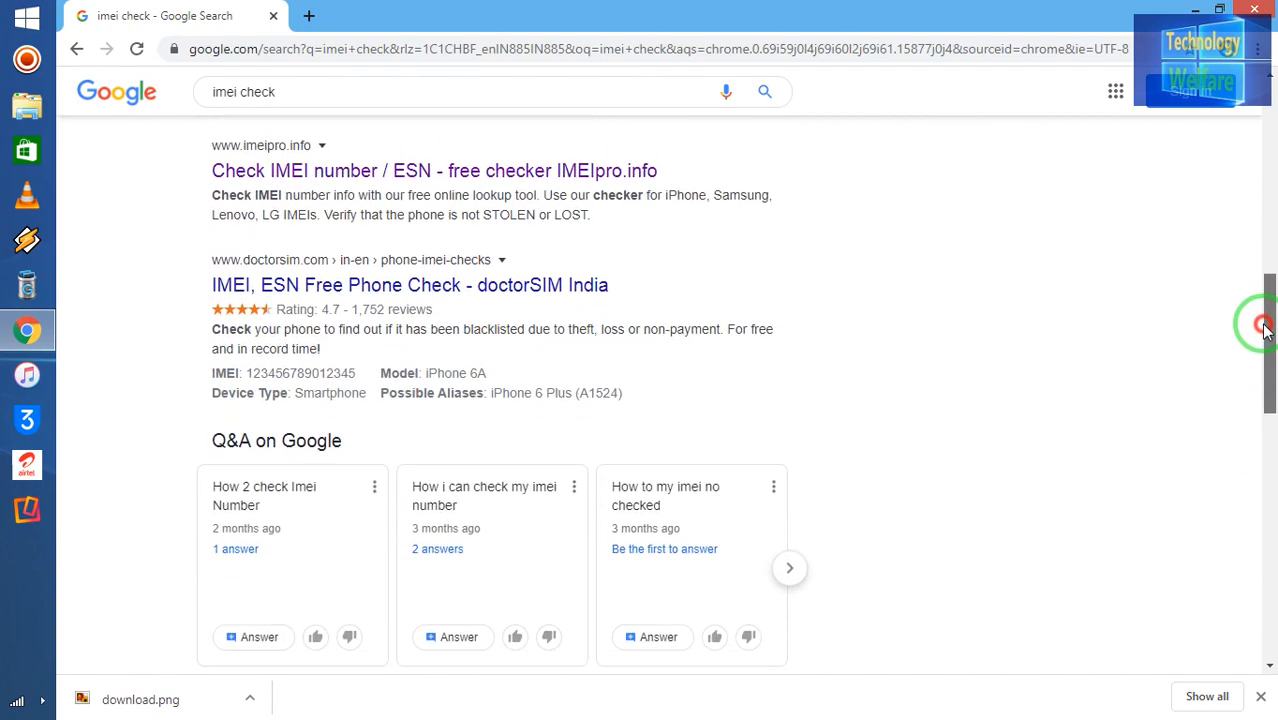
{"action": "scroll", "scroll_direction": "down", "scroll_amount": 3}
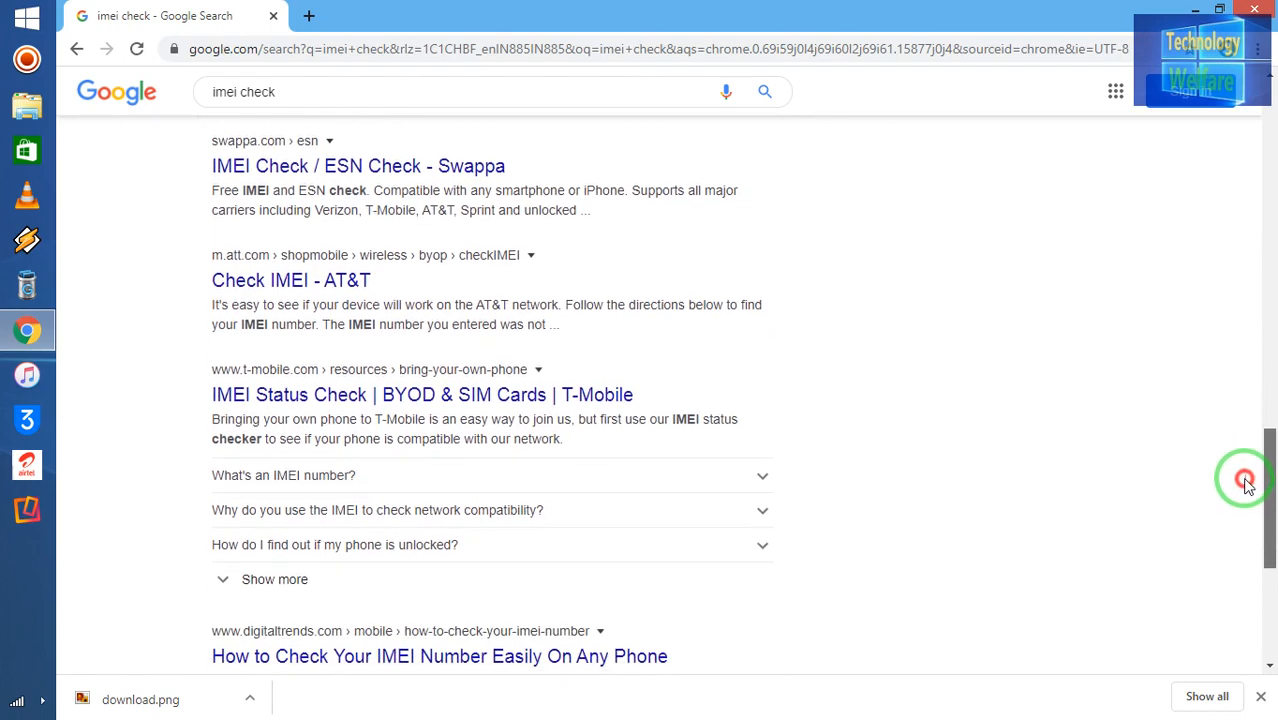
{"action": "scroll", "scroll_direction": "down", "scroll_amount": 3}
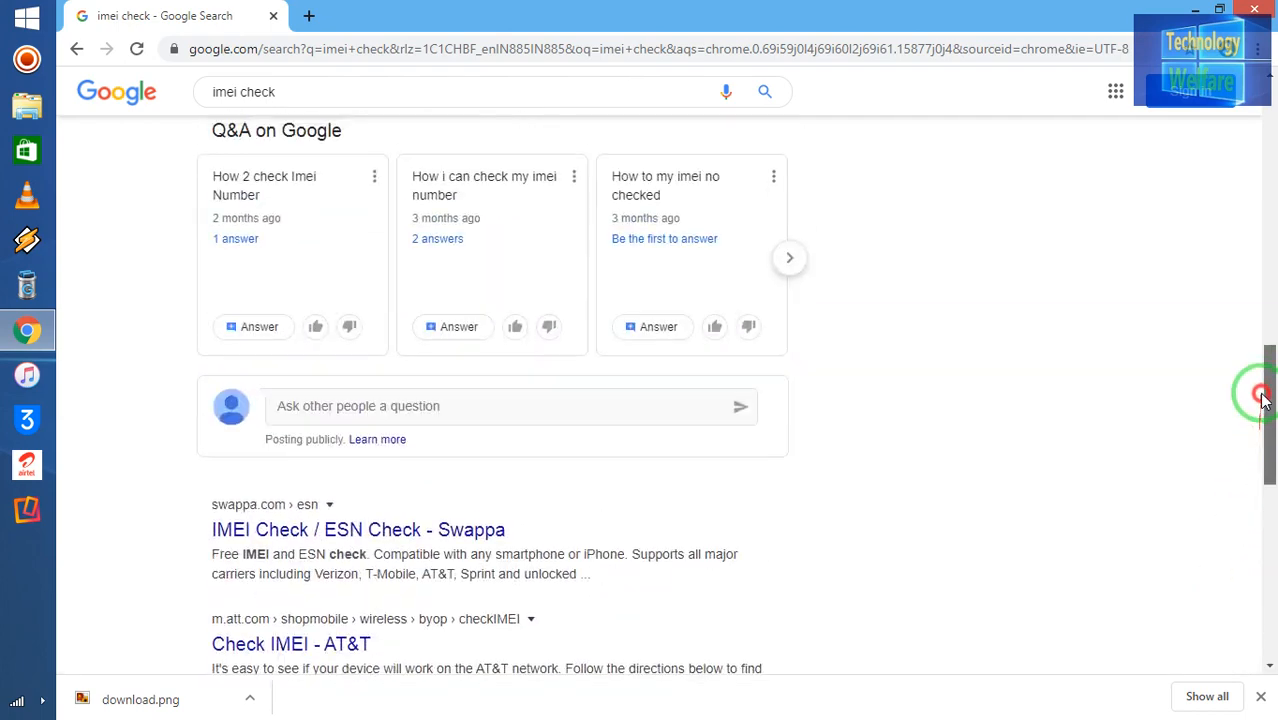
{"action": "scroll", "scroll_direction": "down", "scroll_amount": 3}
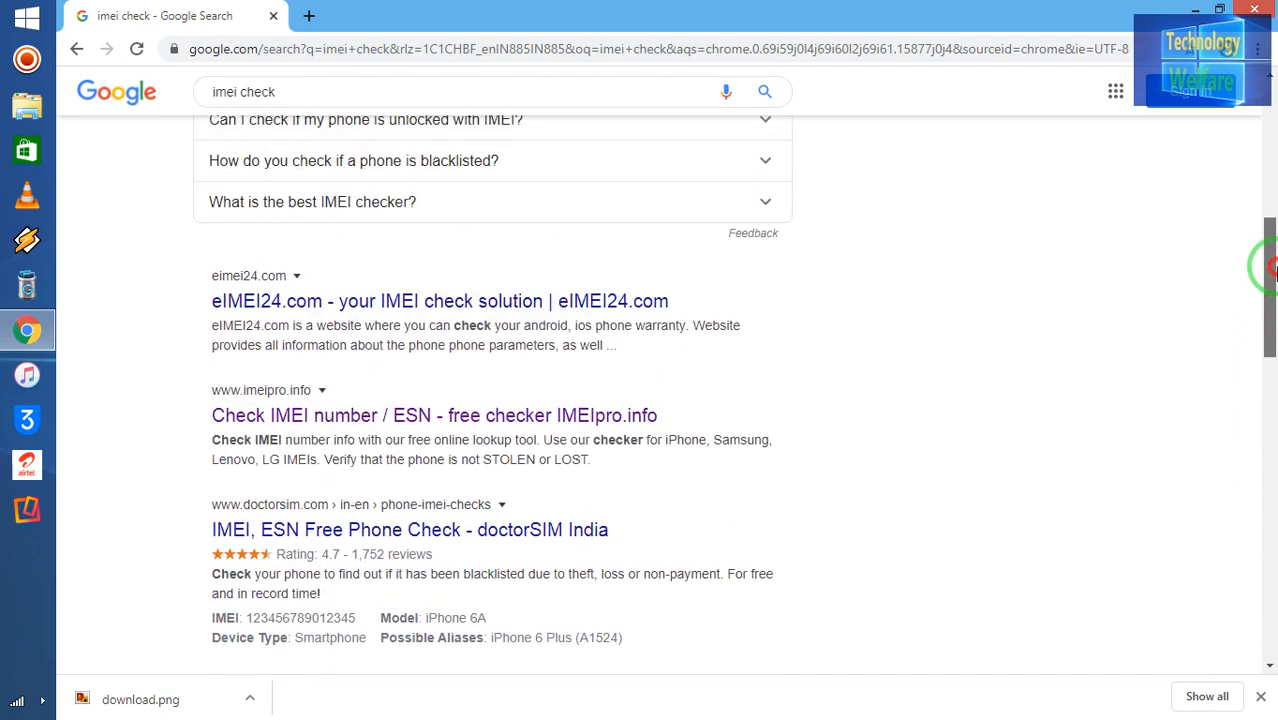
{"action": "scroll", "scroll_direction": "up", "scroll_amount": 3}
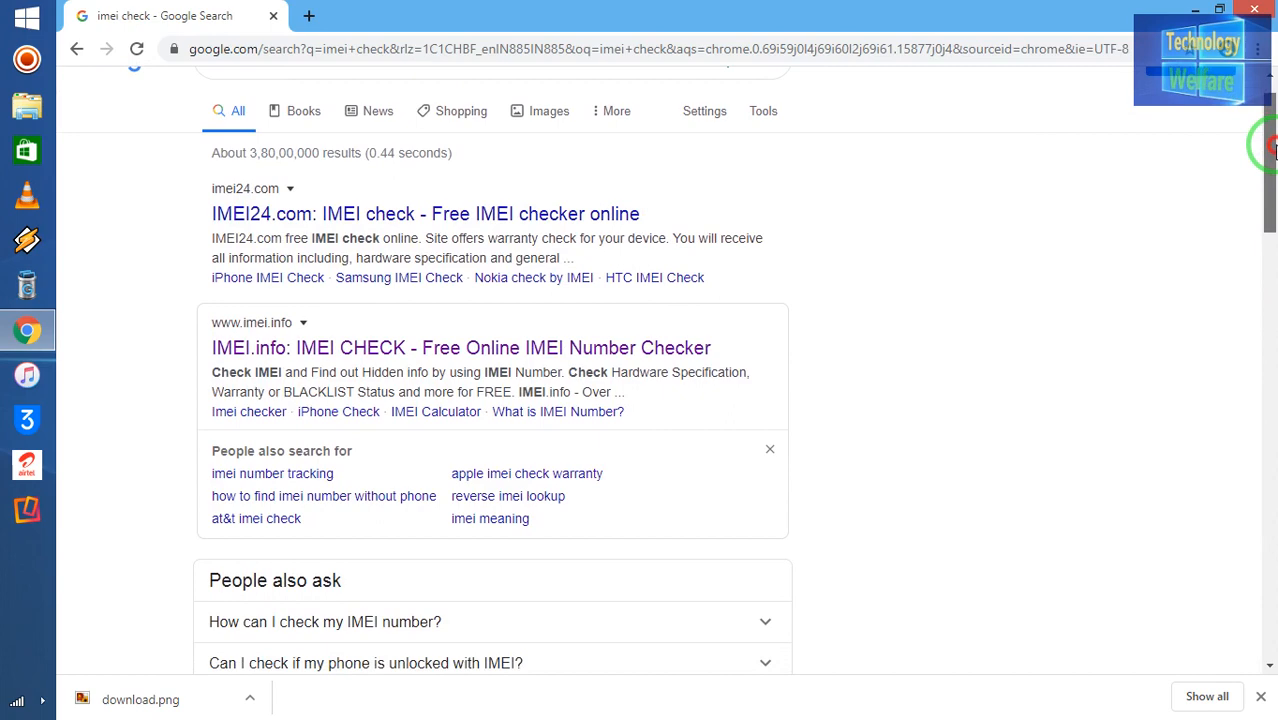
{"action": "scroll", "scroll_direction": "down", "scroll_amount": 3}
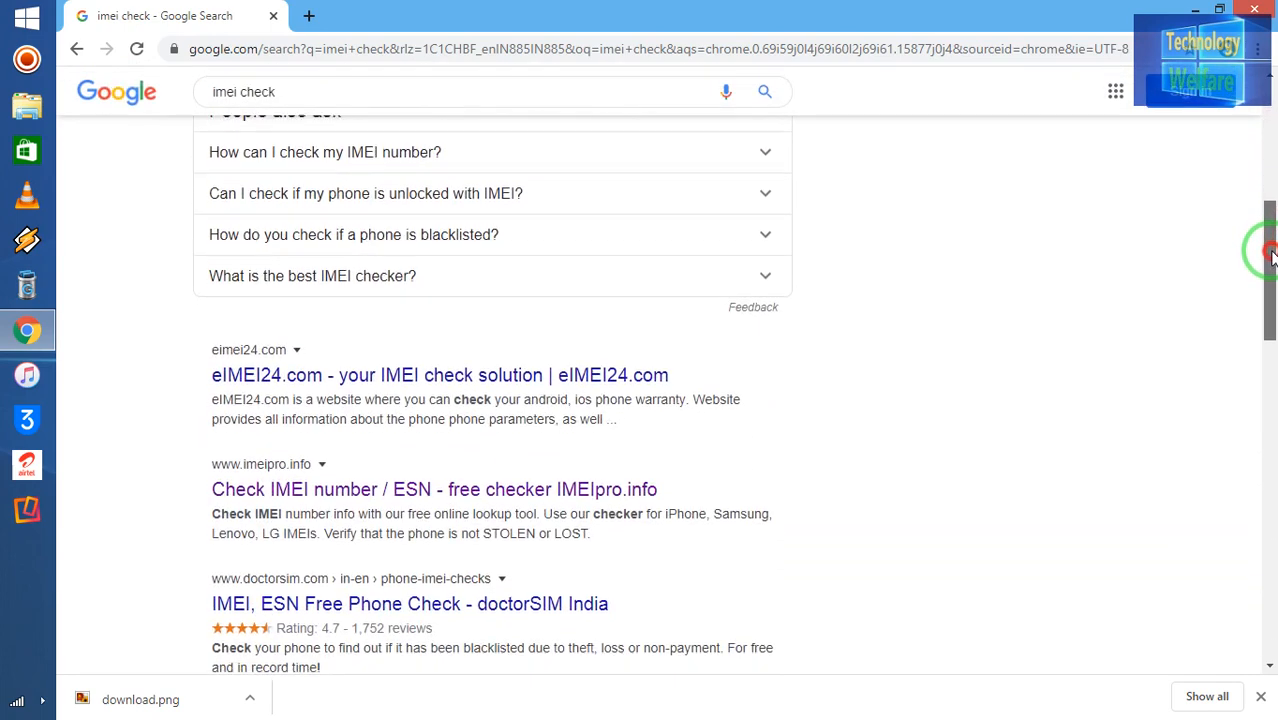
{"action": "scroll", "scroll_direction": "down", "scroll_amount": 3}
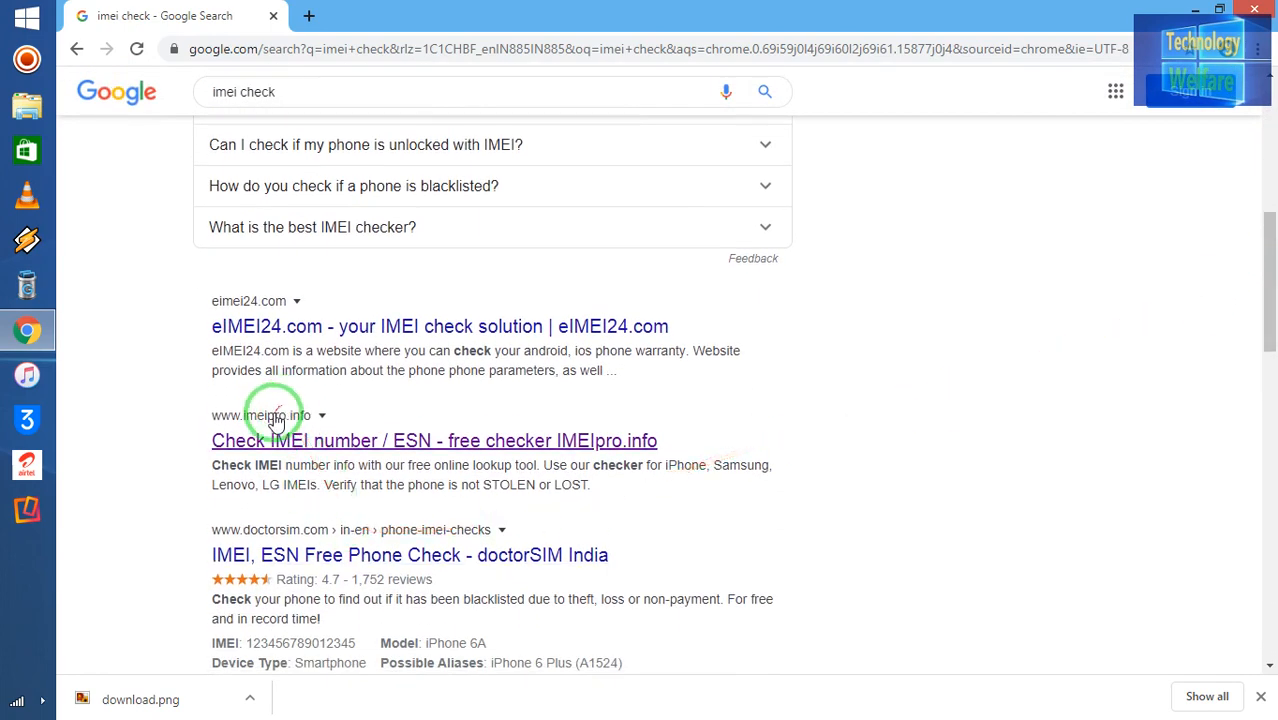
- Open the IMEIpro.info free checker result and scroll to the IMEI field
{"action": "left_click", "coordinate": [434, 440]}
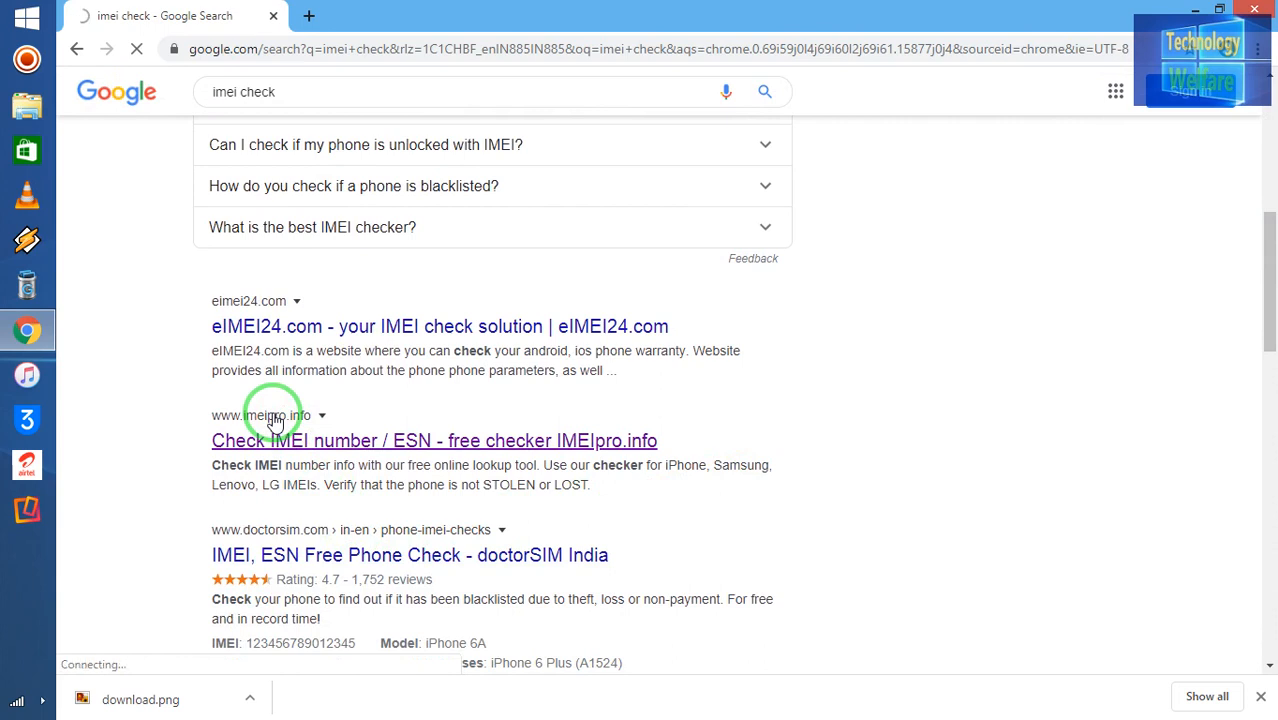
{"action": "left_click", "coordinate": [434, 440]}
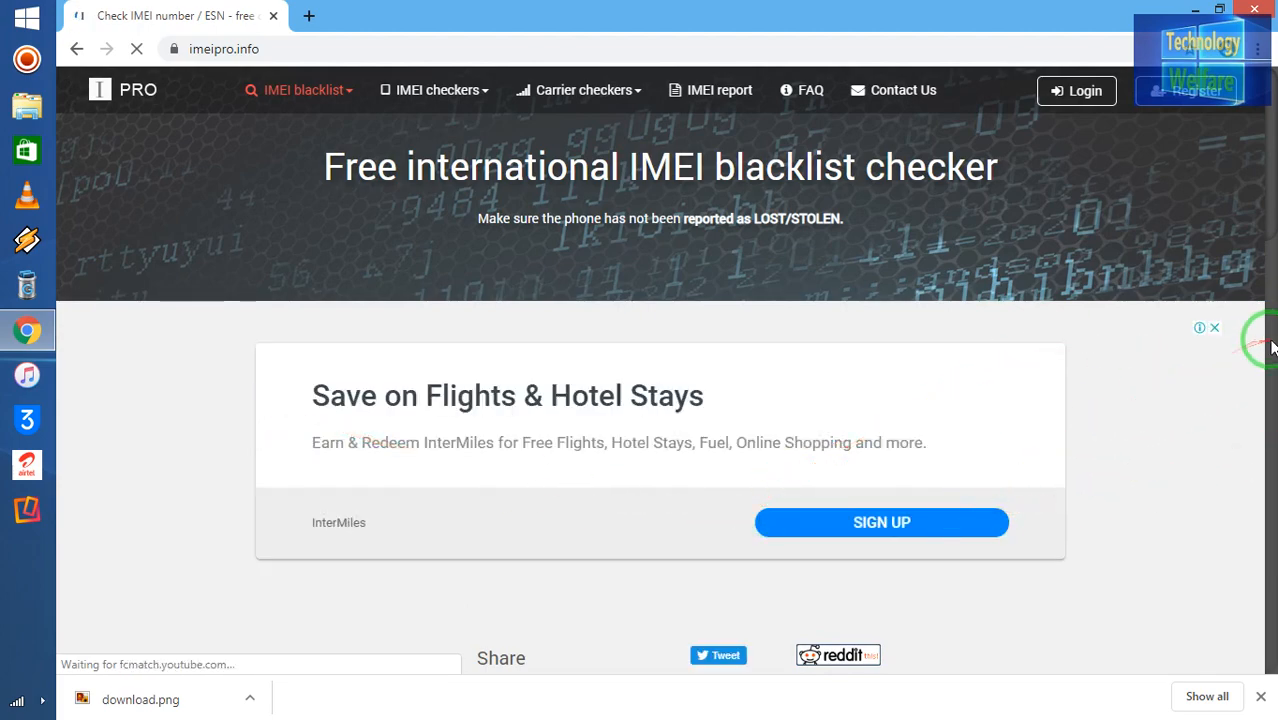
{"action": "scroll", "scroll_direction": "down", "scroll_amount": 3}
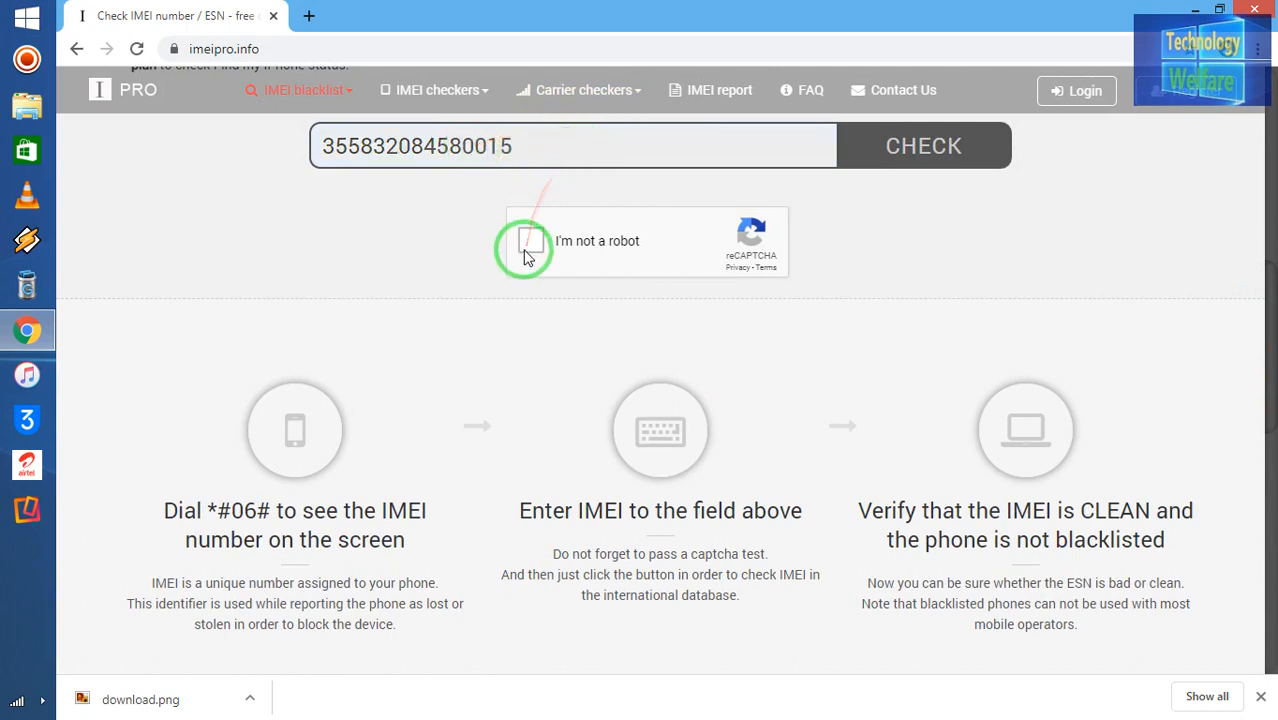
- Pass the 'I'm not a robot' reCAPTCHA by selecting the traffic light tile and verifying
{"action": "left_click", "coordinate": [530, 241]}
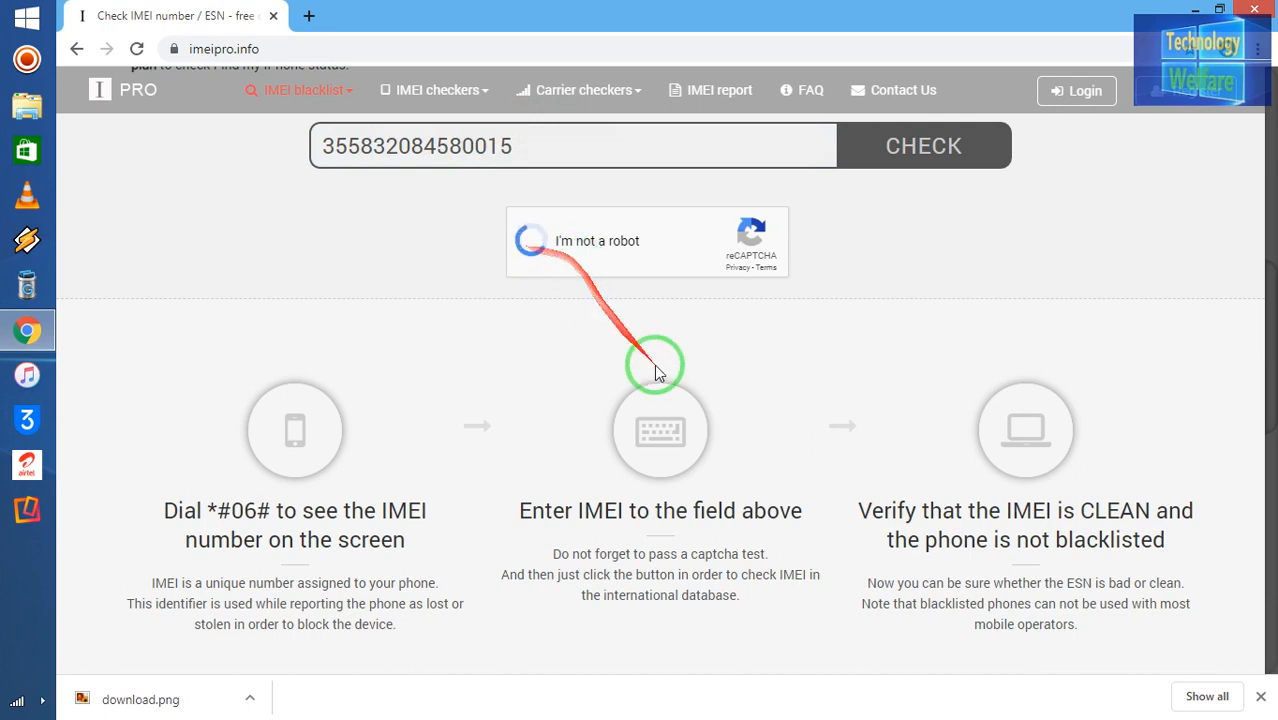
{"action": "left_click", "coordinate": [531, 240]}
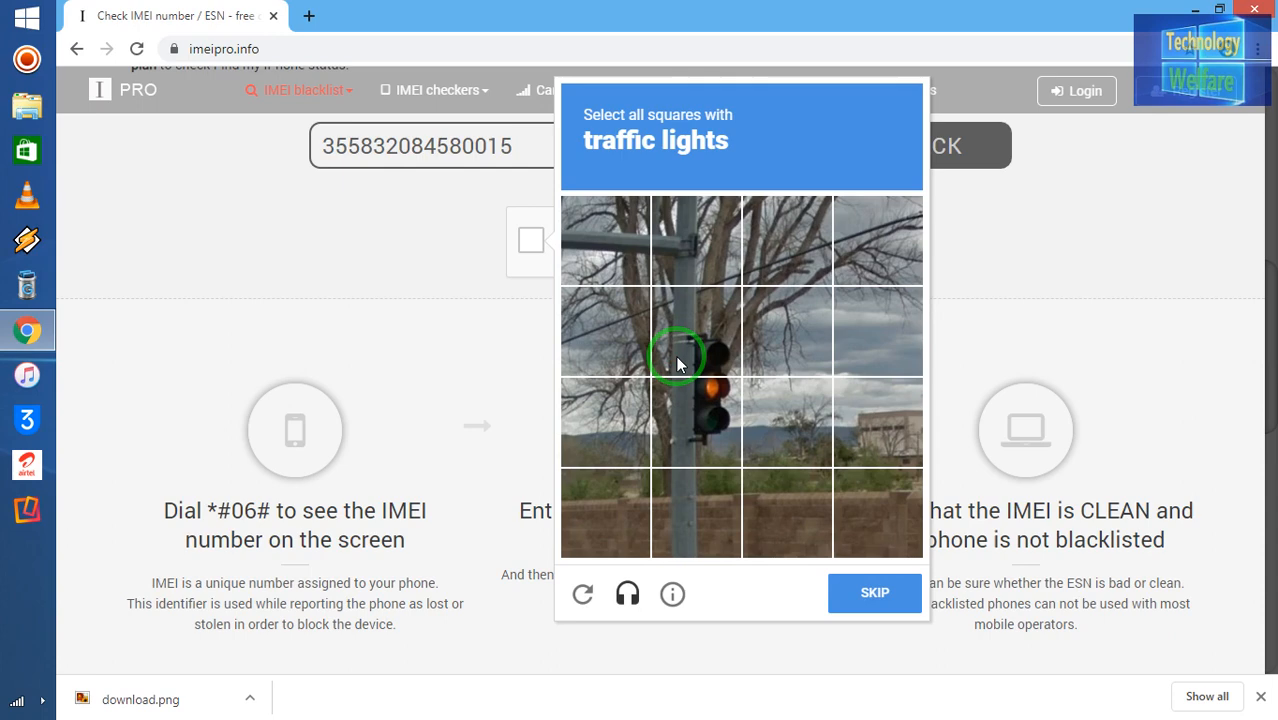
{"action": "left_click", "coordinate": [696, 420]}
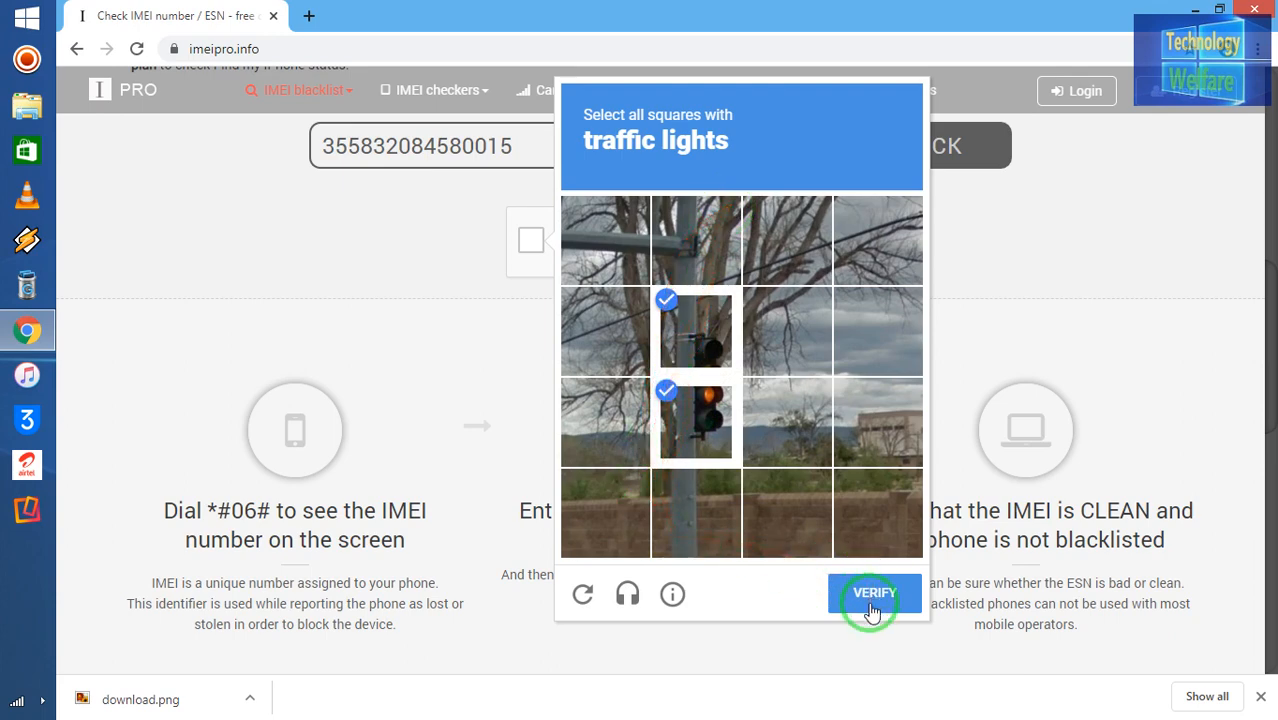
{"action": "left_click", "coordinate": [873, 593]}
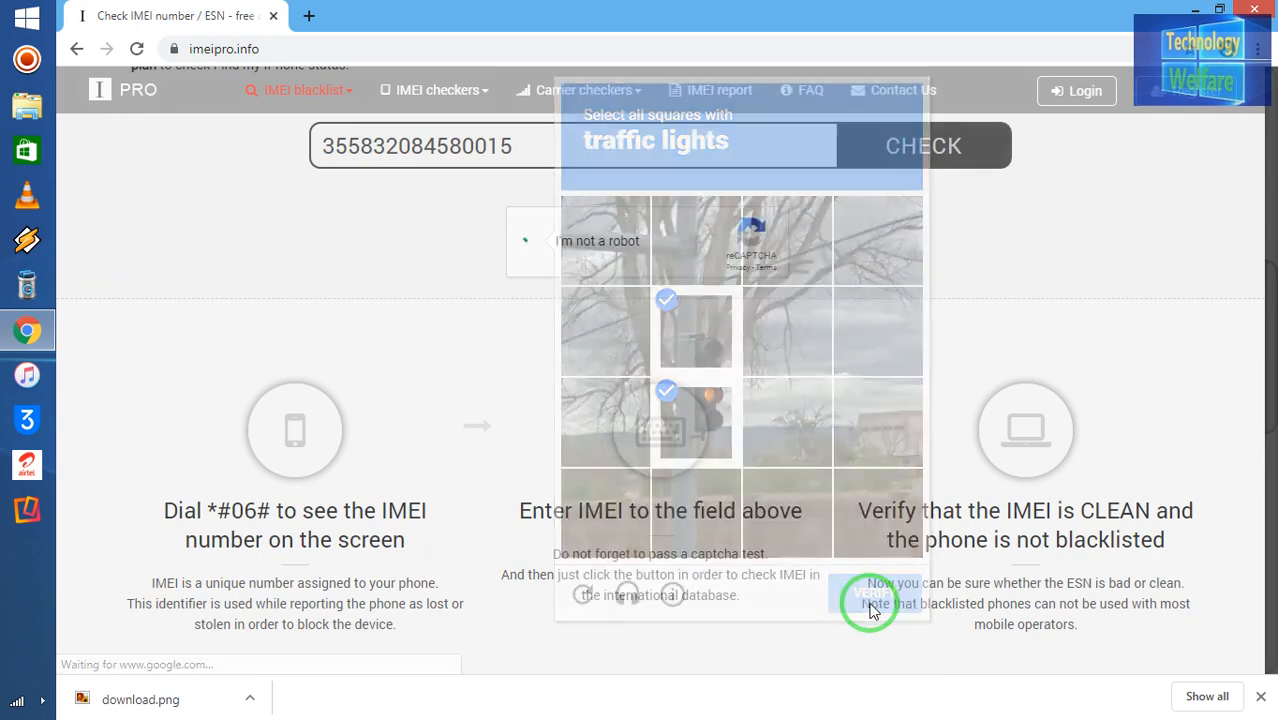
{"action": "left_click", "coordinate": [870, 600]}
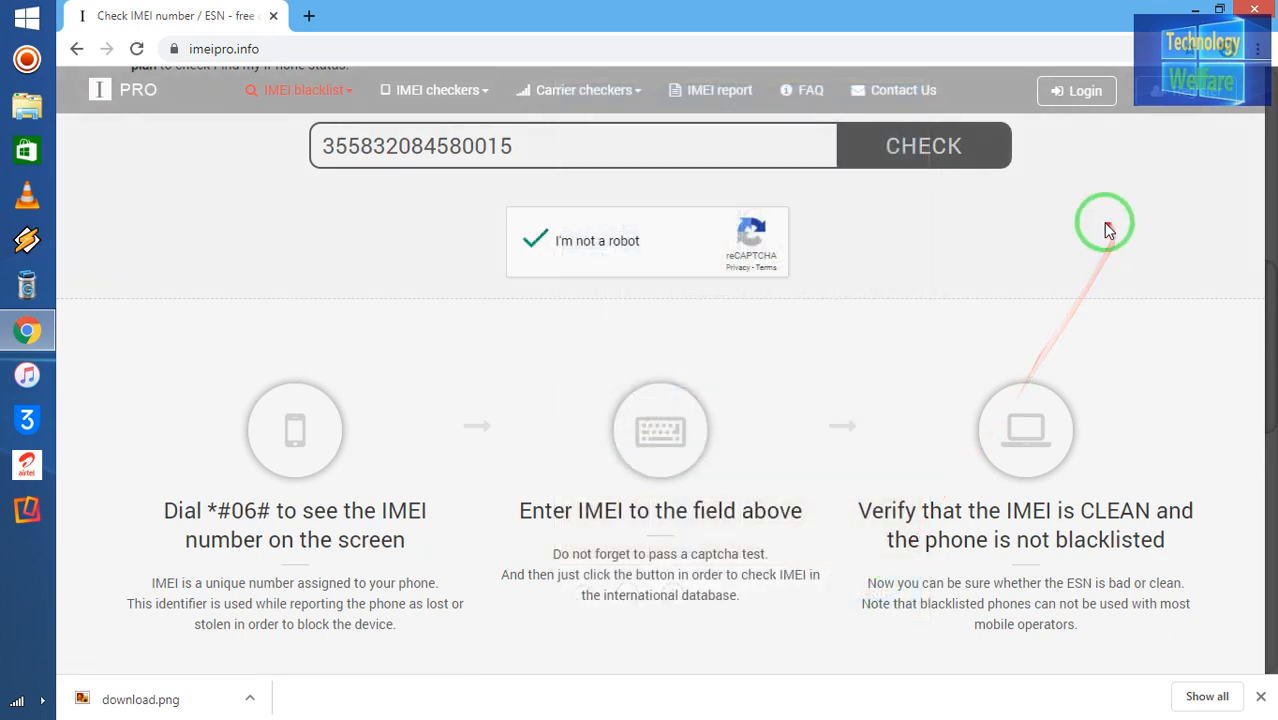
{"action": "left_click", "coordinate": [922, 145]}
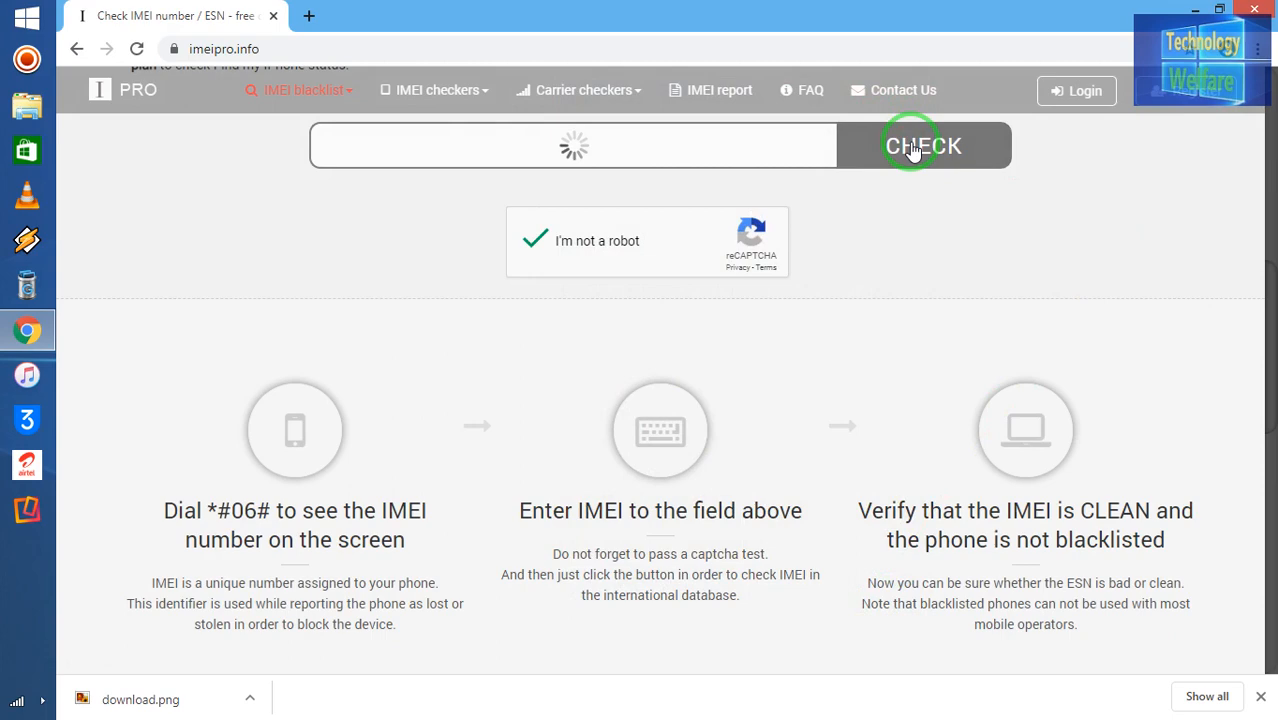
{"action": "left_click", "coordinate": [922, 145]}
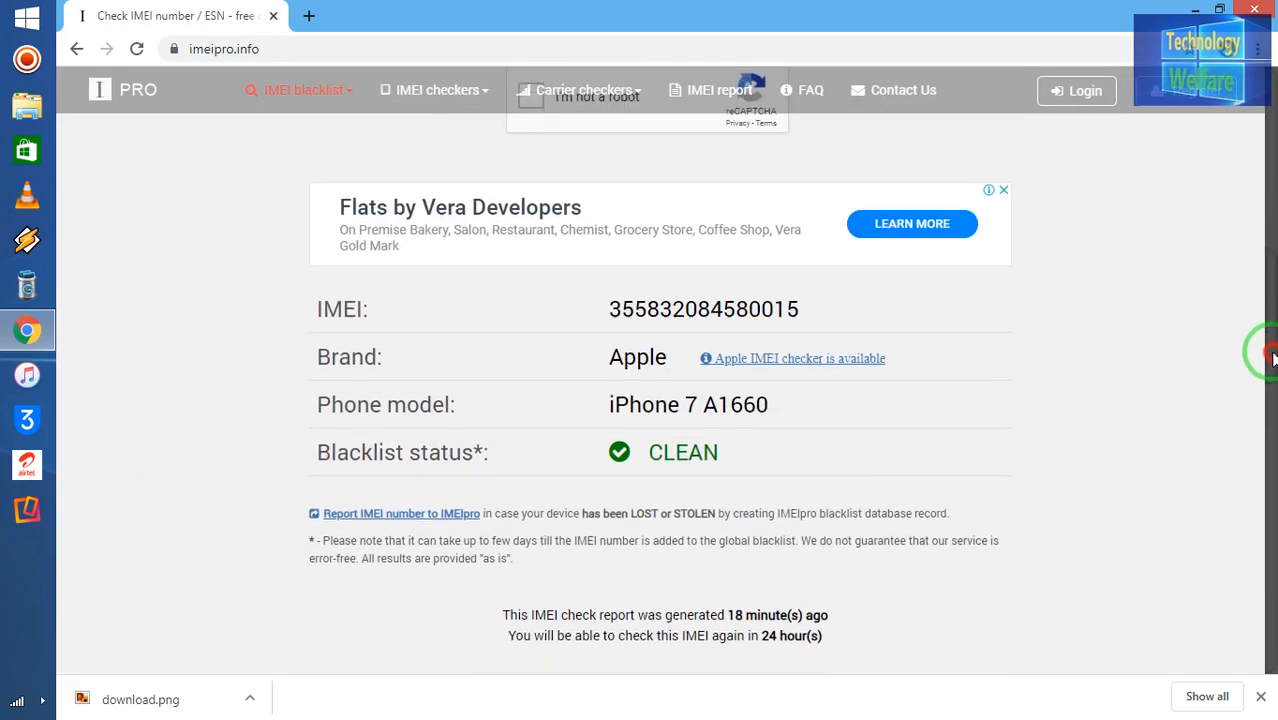
- Scroll down through the CLEAN iPhone 7 A1660 blacklist result
{"action": "scroll", "scroll_direction": "down", "scroll_amount": 3}
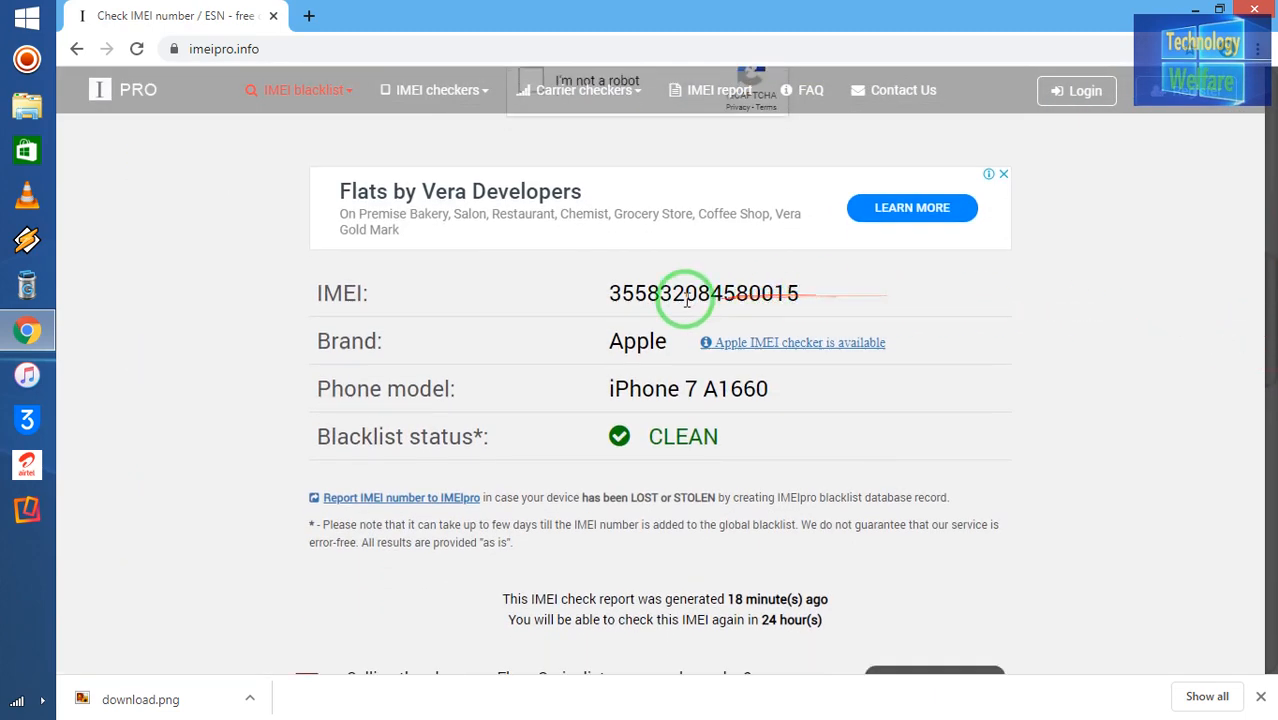
{"action": "mouse_move", "coordinate": [880, 283]}
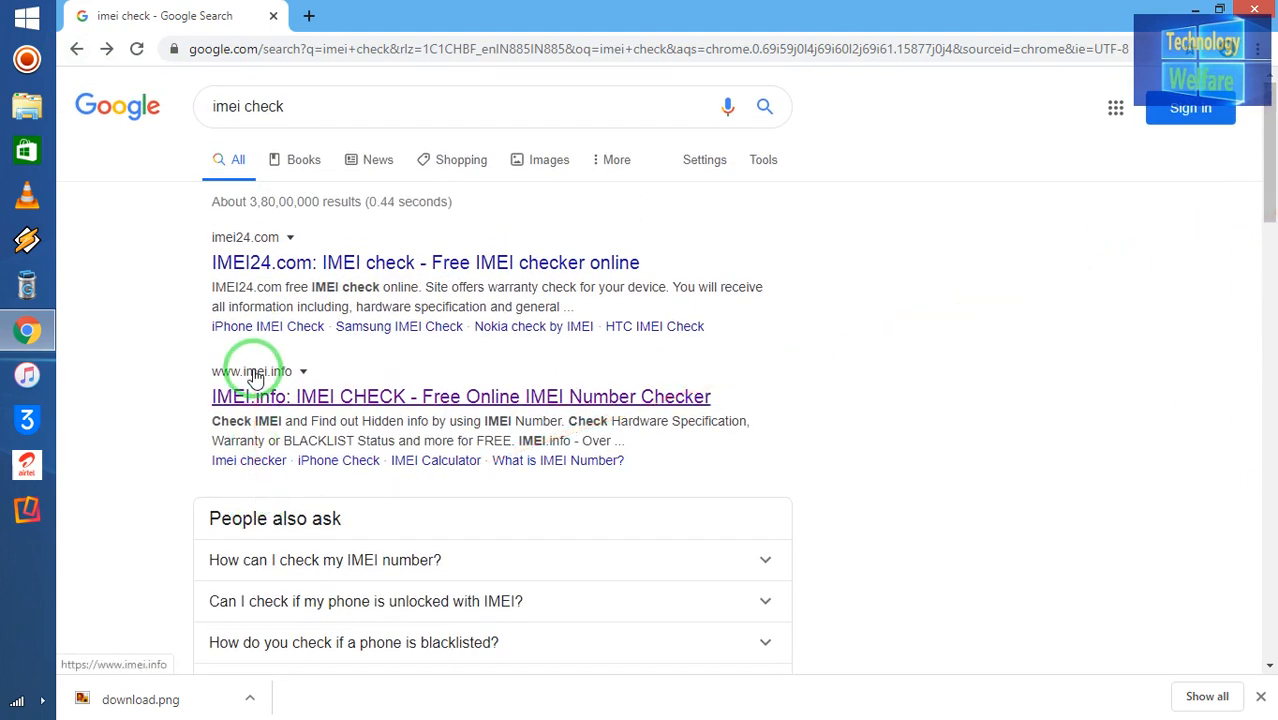
- Open the 'IMEI.info: IMEI CHECK - Free Online IMEI Number Checker' search result
{"action": "left_click", "coordinate": [461, 396]}
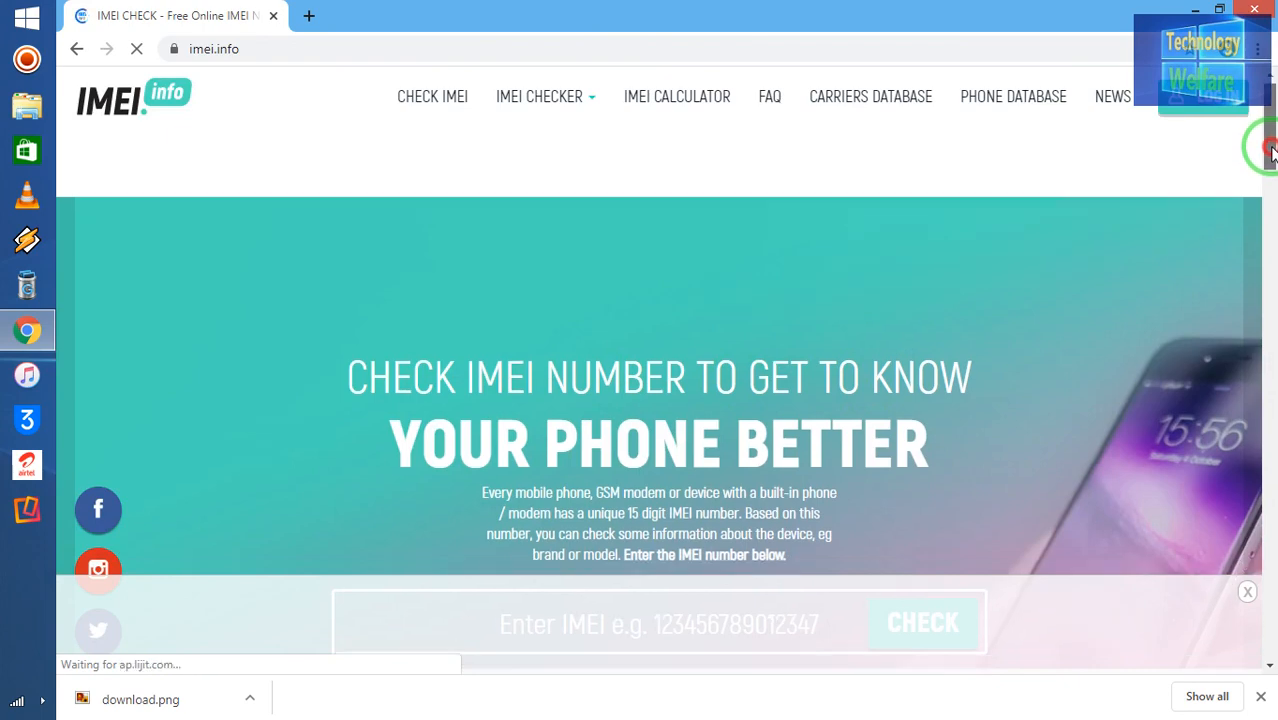
{"action": "scroll", "scroll_direction": "down", "scroll_amount": 3}
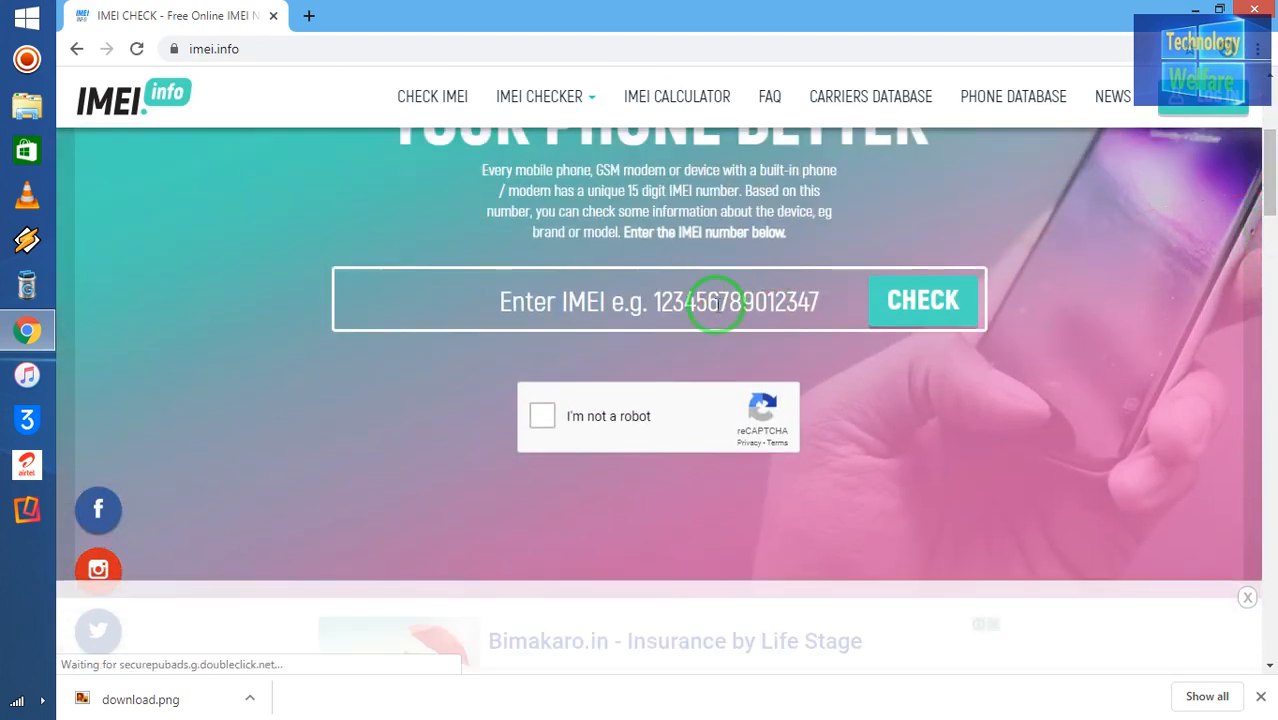
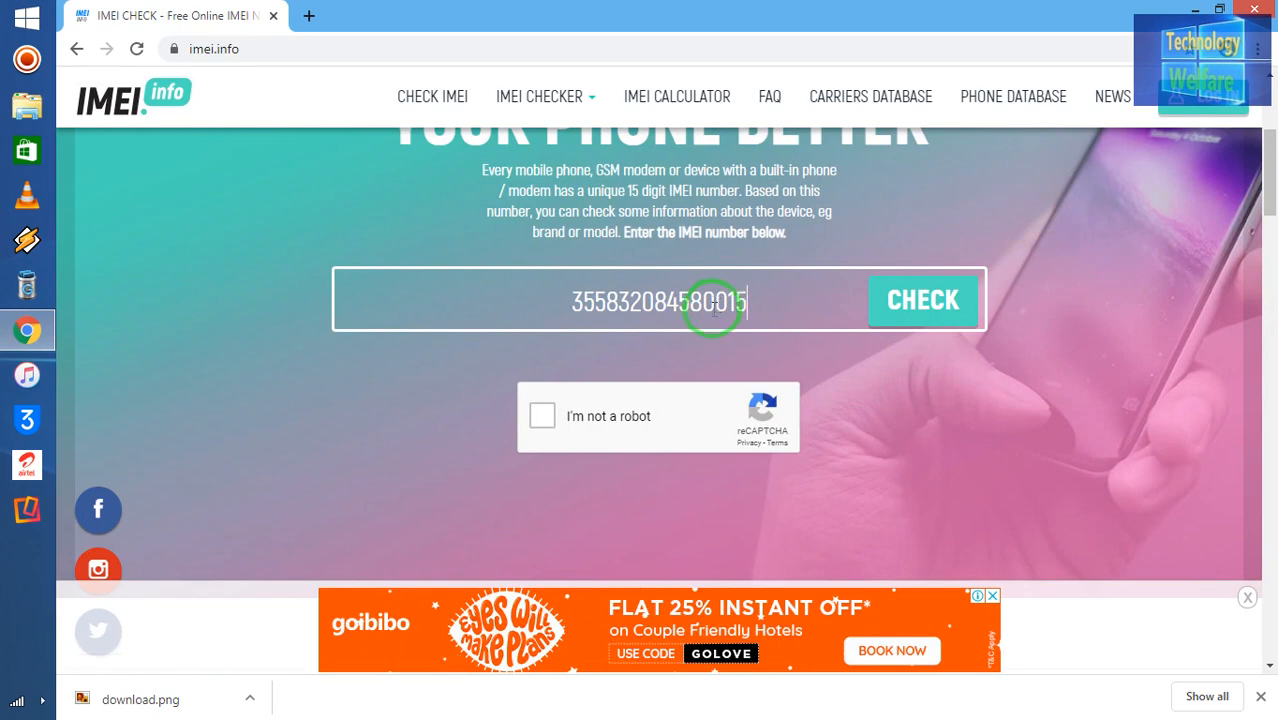
{"action": "left_click", "coordinate": [542, 416]}
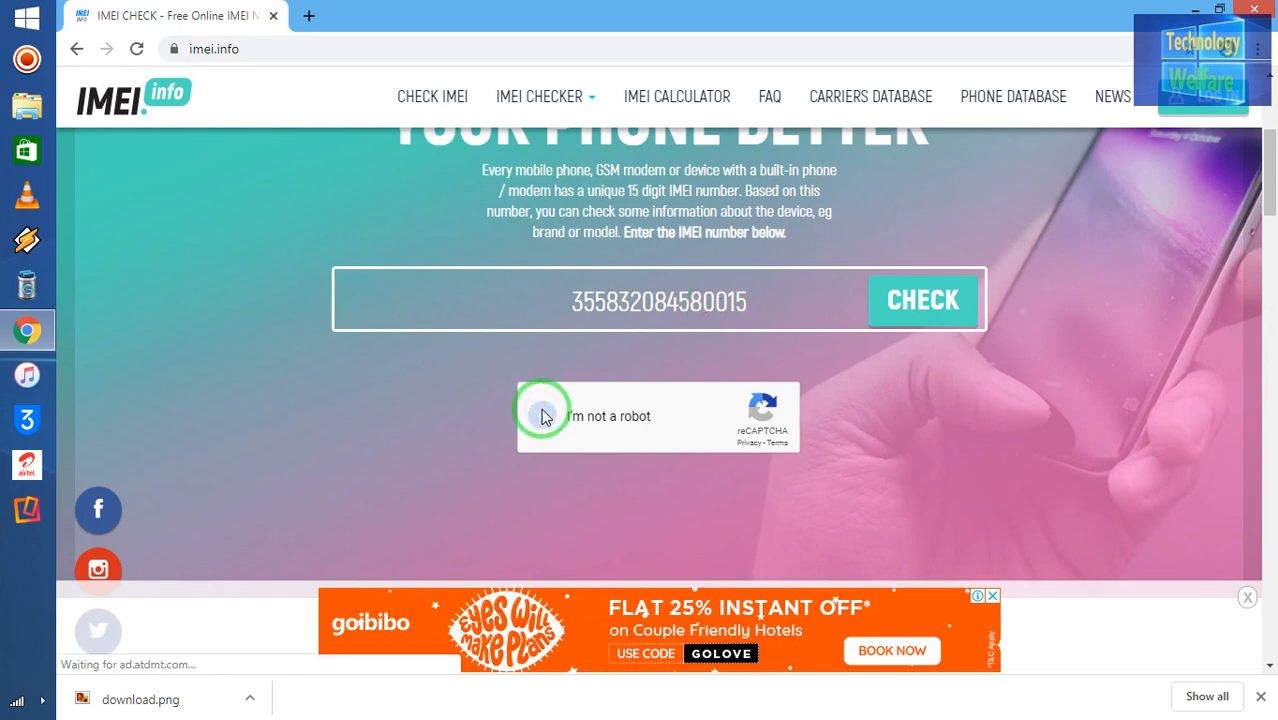
{"action": "left_click", "coordinate": [542, 416]}
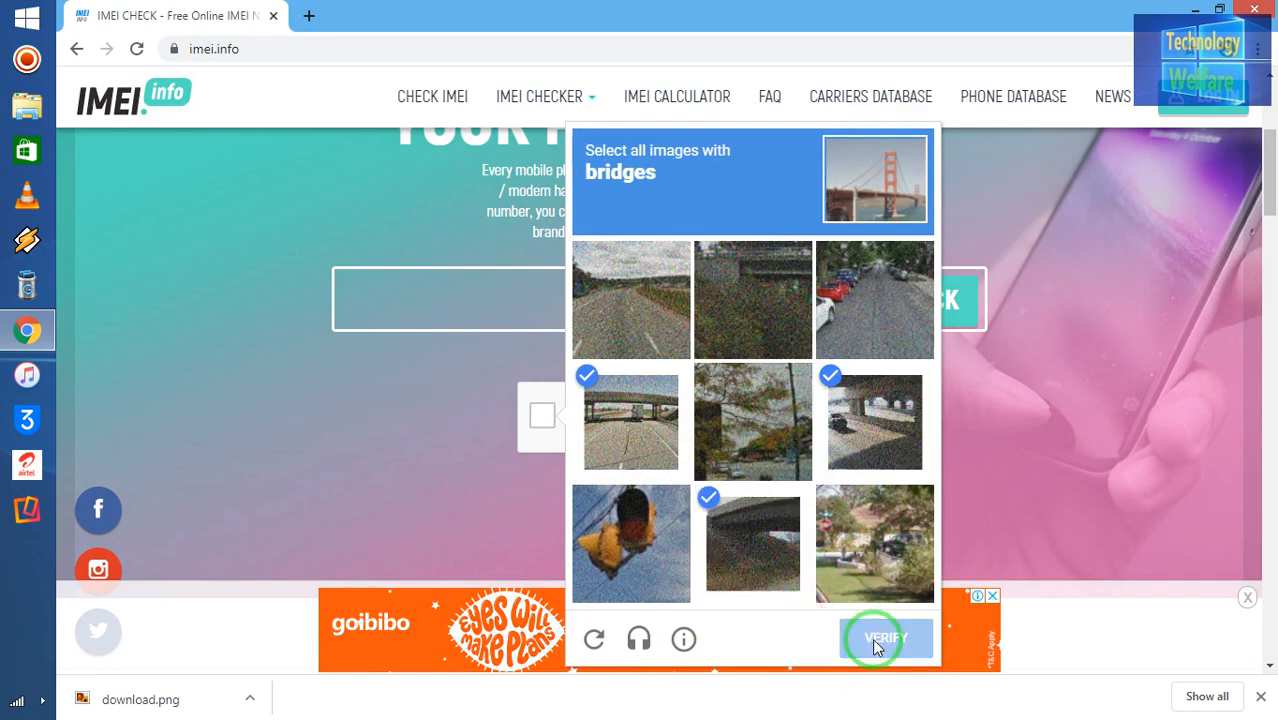
{"action": "left_click", "coordinate": [884, 638]}
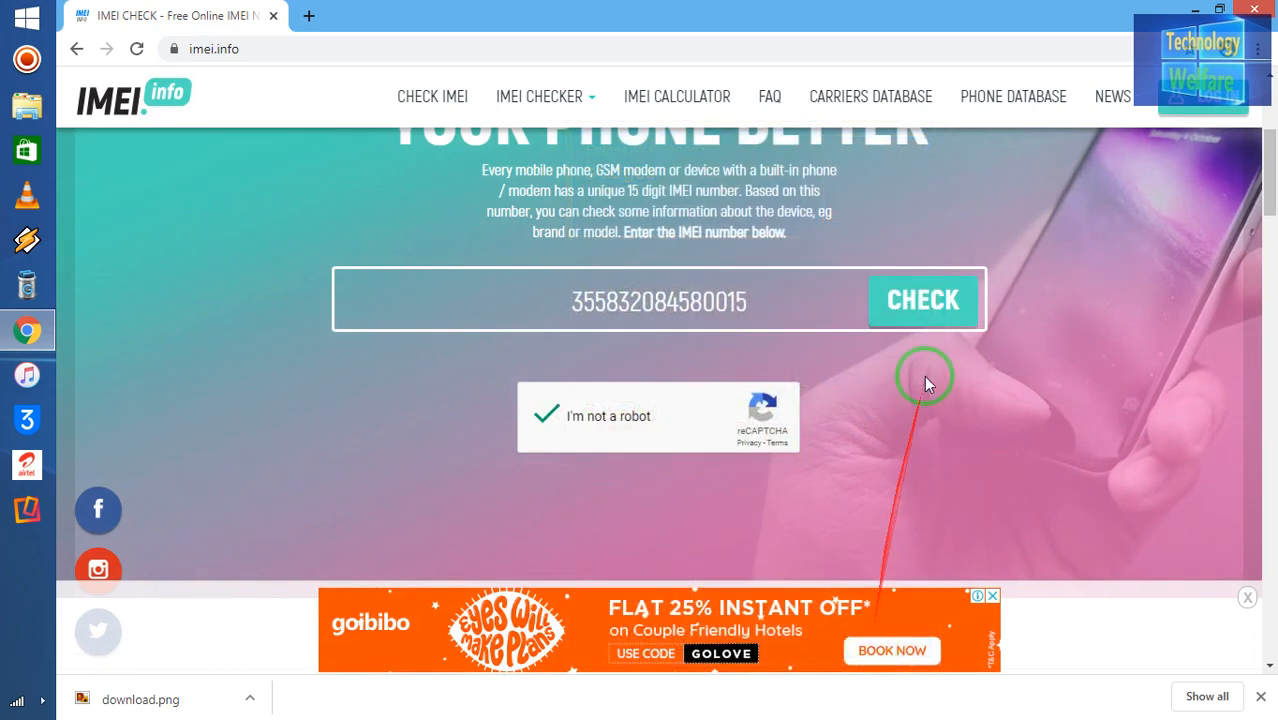
- Run the IMEI check to show the Apple iPhone 7 (A1660) details
{"action": "left_click", "coordinate": [921, 300]}
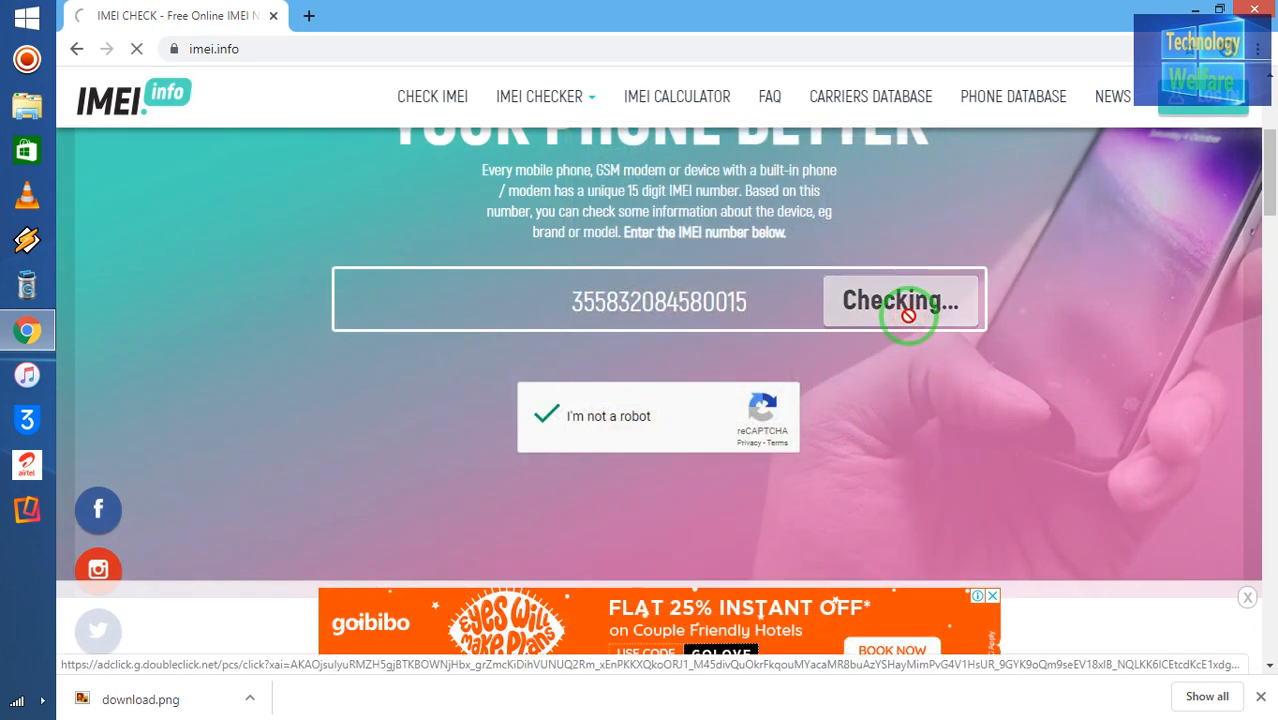
{"action": "left_click", "coordinate": [899, 300]}
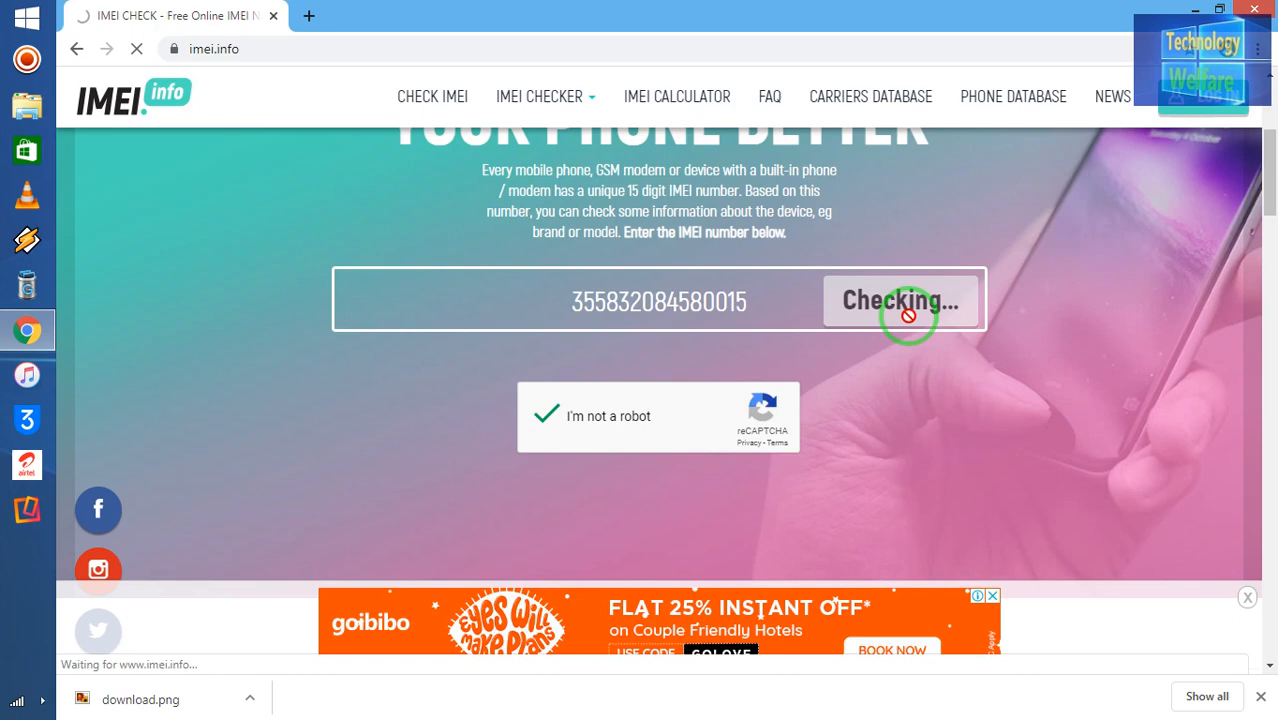
{"action": "left_click", "coordinate": [899, 301]}
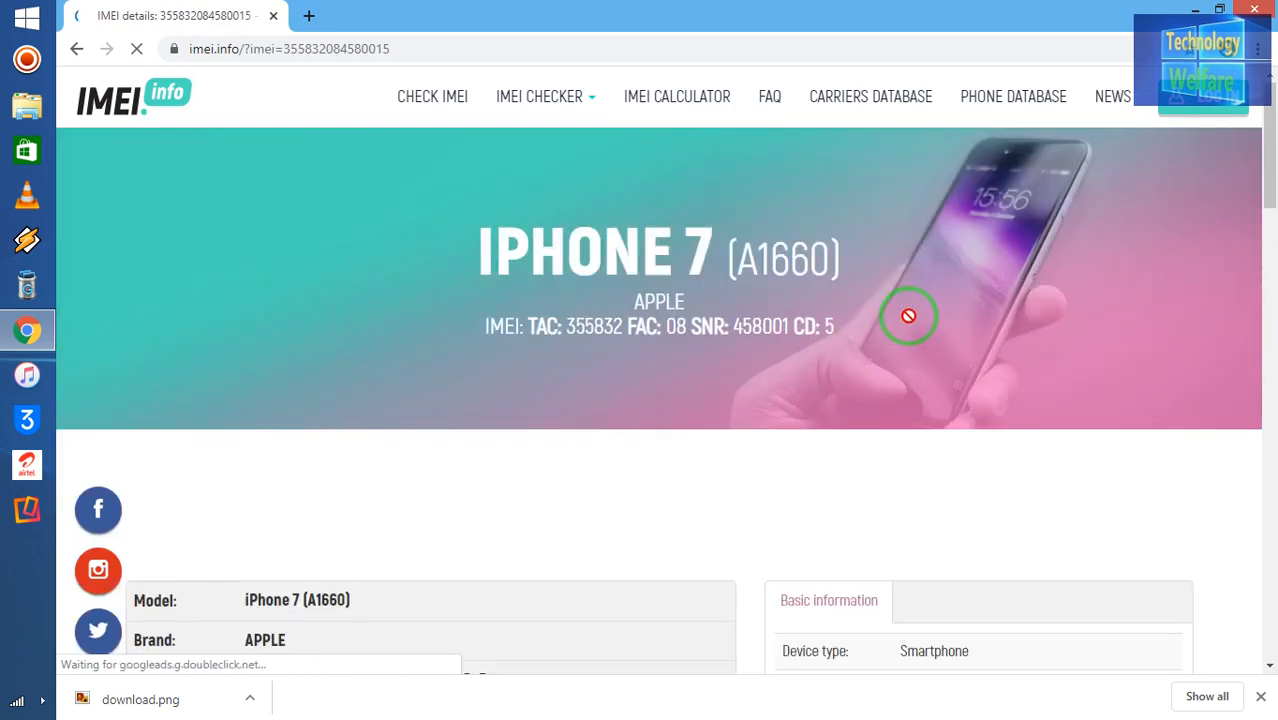
{"action": "scroll", "scroll_direction": "down", "scroll_amount": 3}
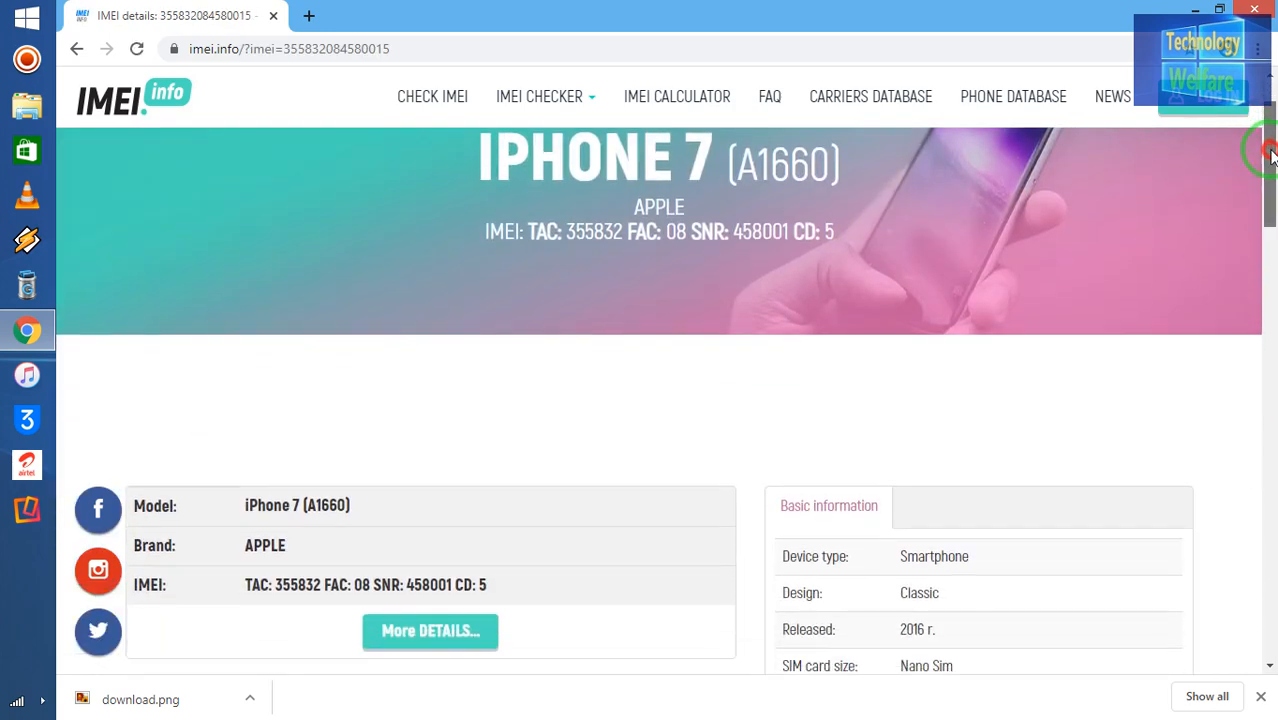
{"action": "scroll", "scroll_direction": "down", "scroll_amount": 3}
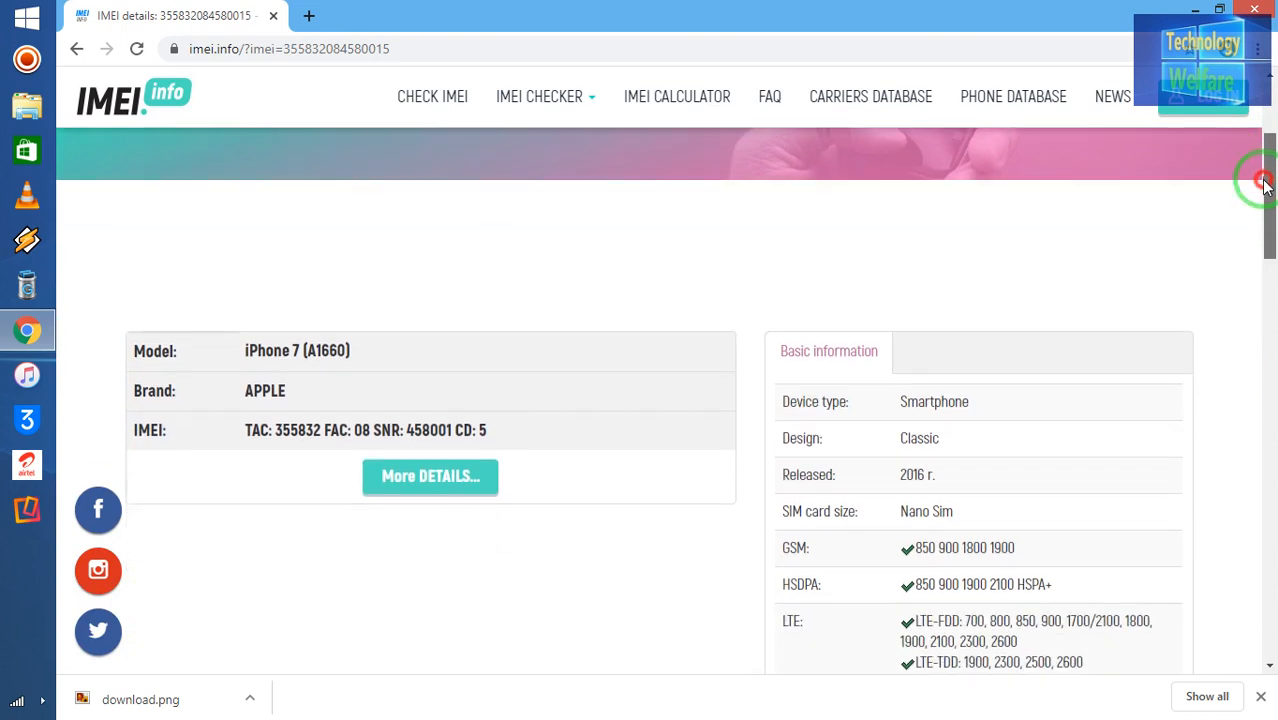
{"action": "scroll", "scroll_direction": "down", "scroll_amount": 3}
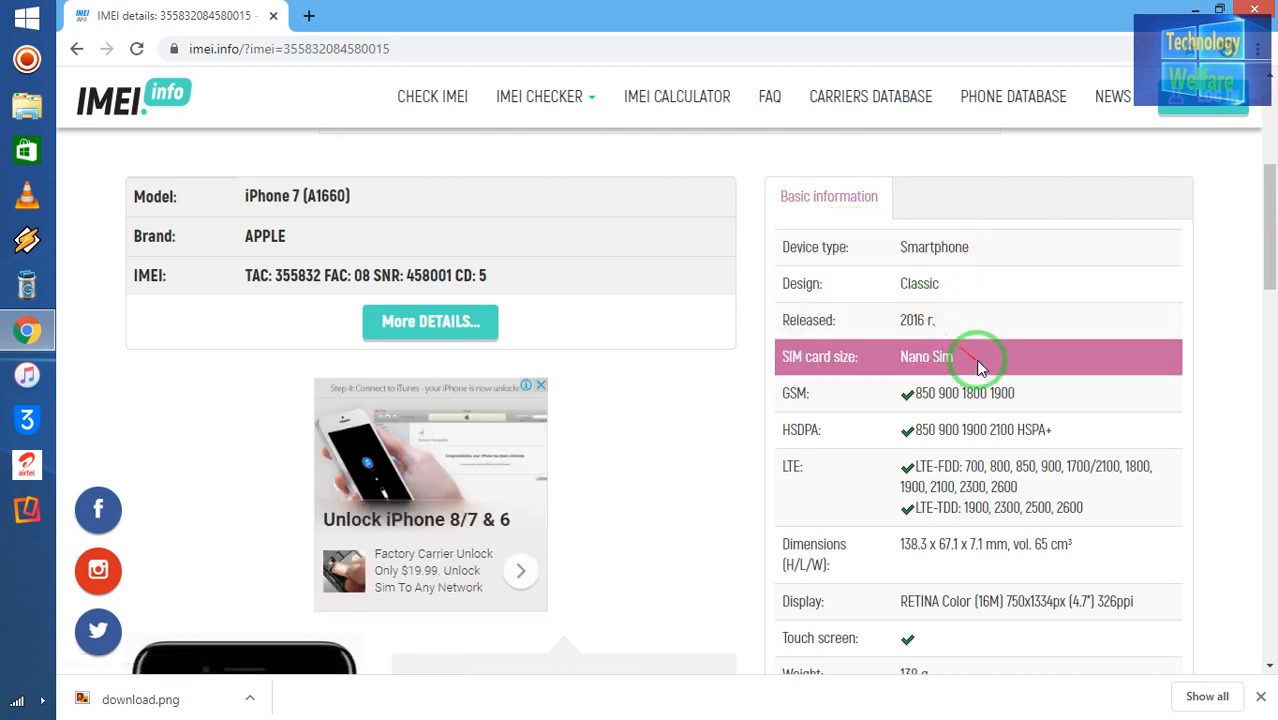
{"action": "mouse_move", "coordinate": [995, 319]}
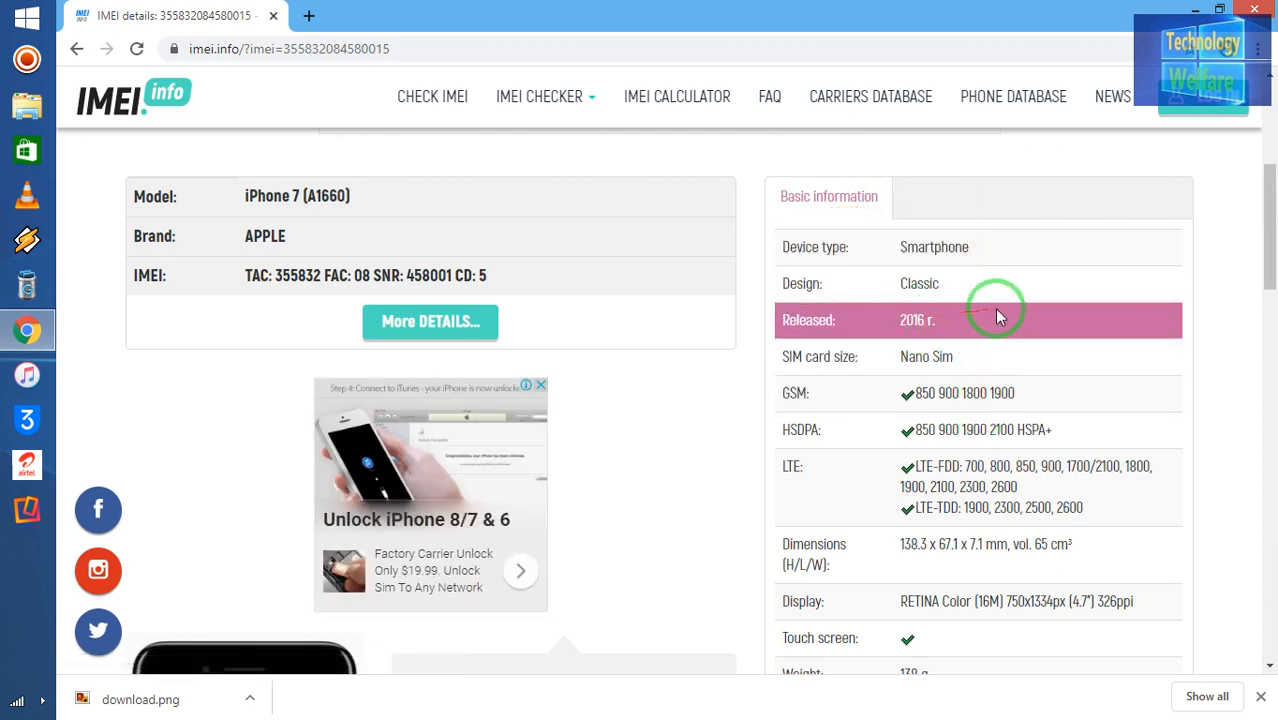
{"action": "scroll", "scroll_direction": "down", "scroll_amount": 3}
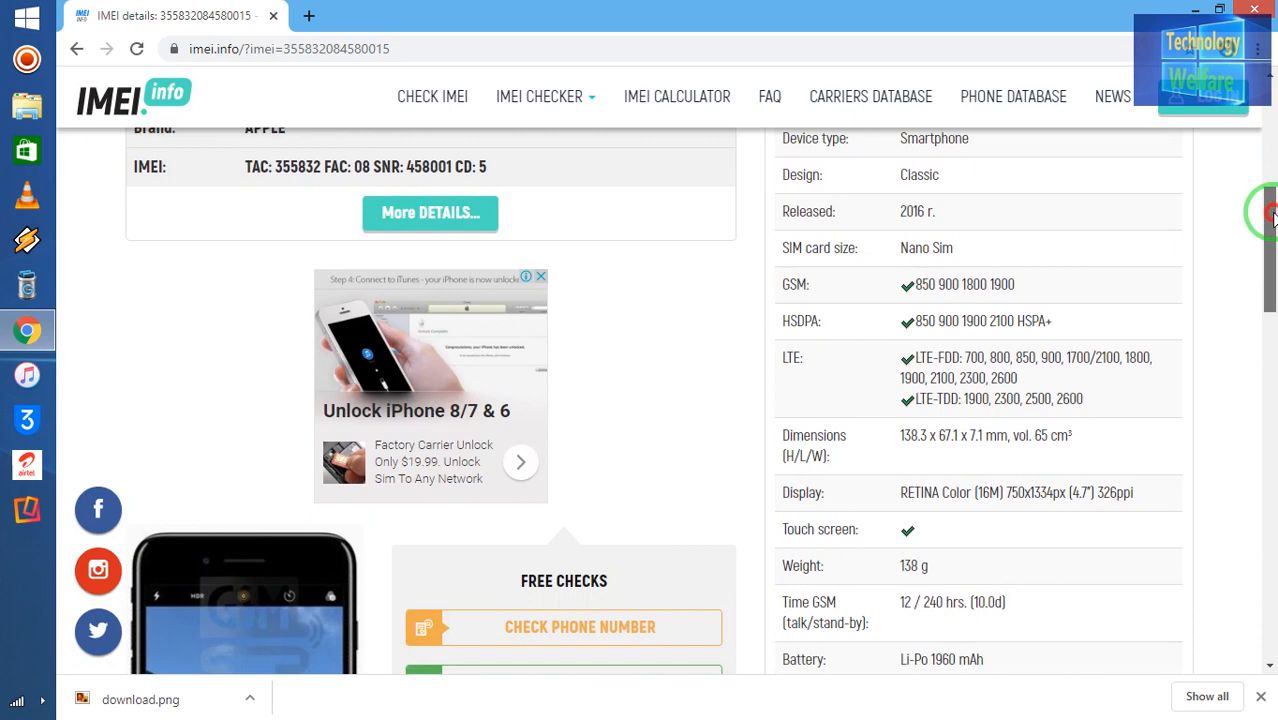
{"action": "scroll", "scroll_direction": "down", "scroll_amount": 3}
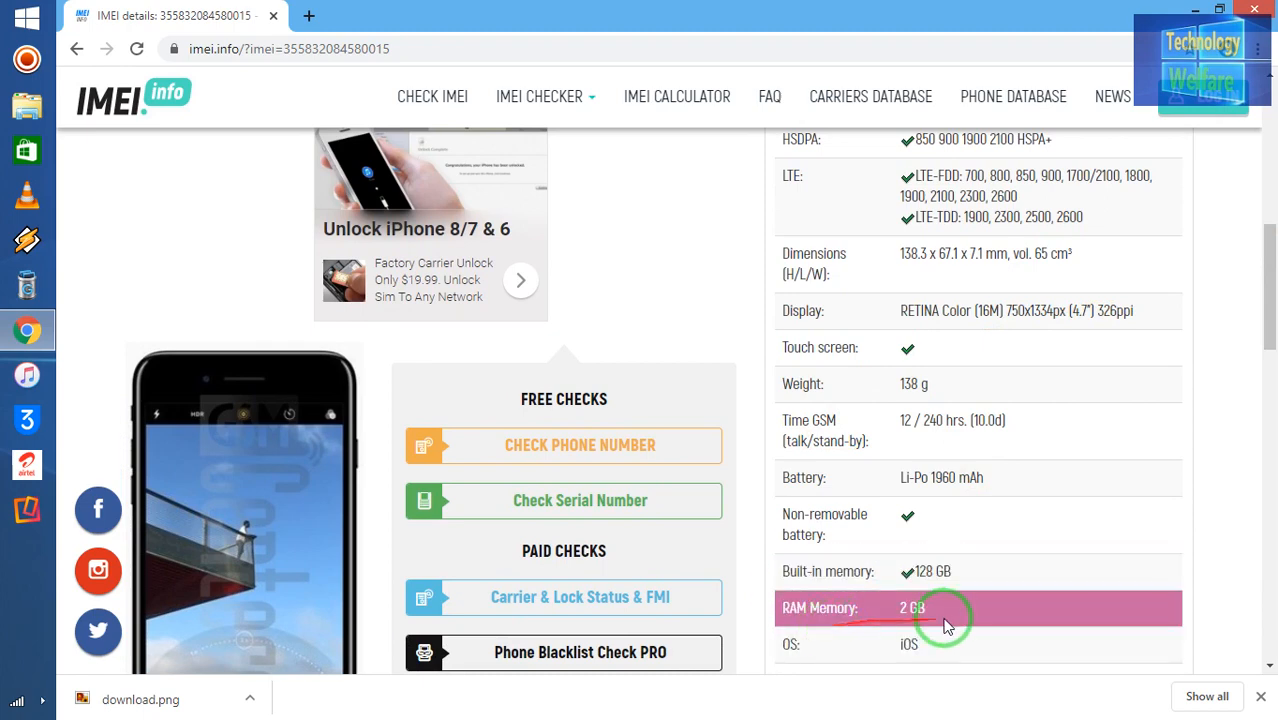
{"action": "scroll", "scroll_direction": "down", "scroll_amount": 3}
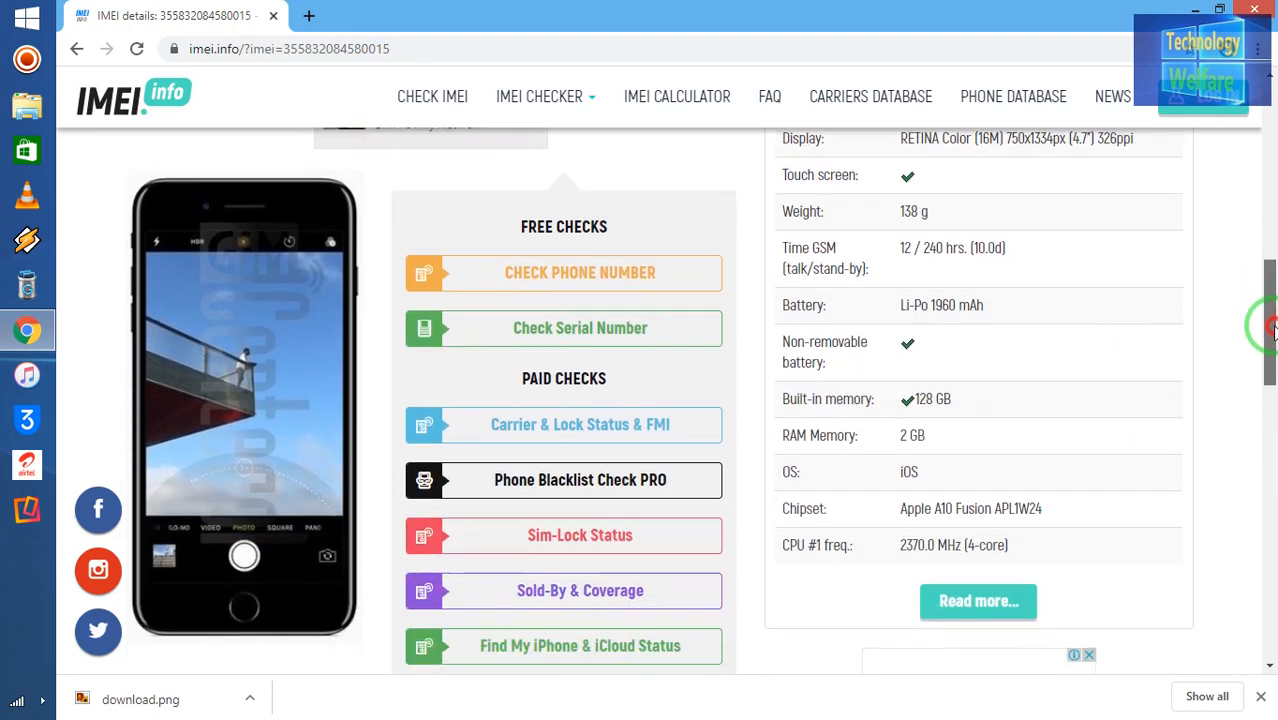
{"action": "scroll", "scroll_direction": "down", "scroll_amount": 3}
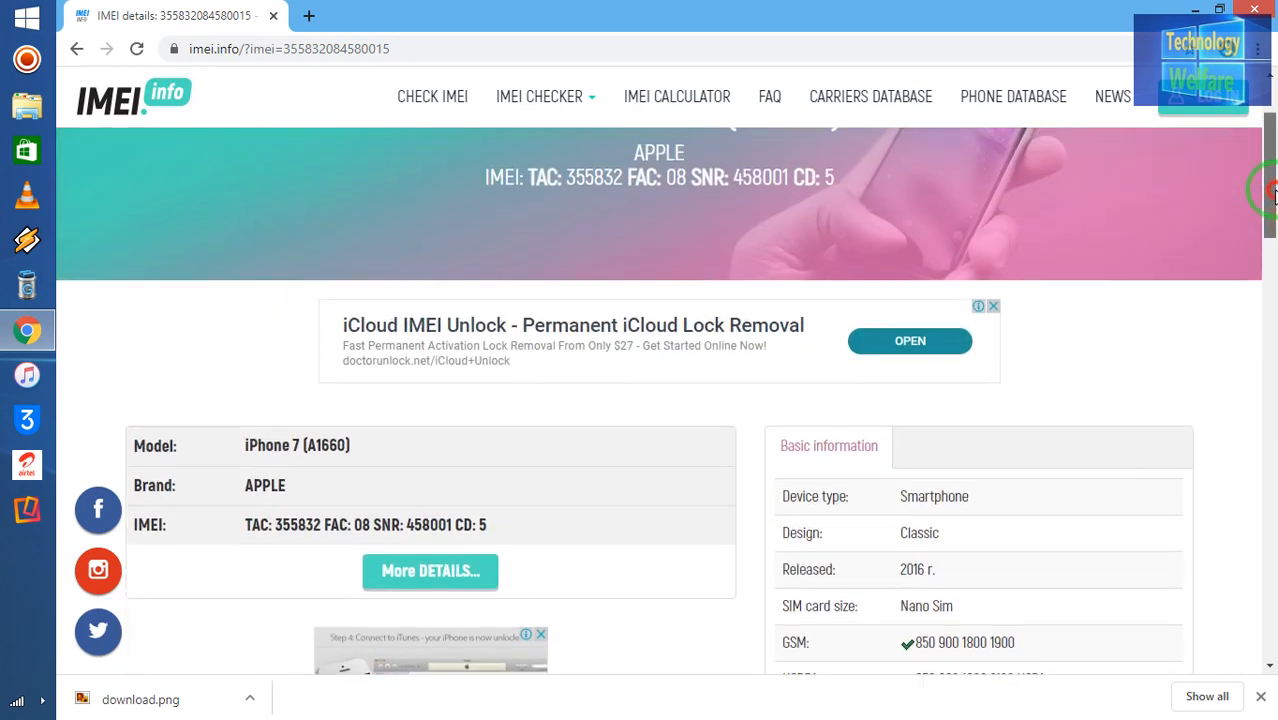
{"action": "scroll", "scroll_direction": "down", "scroll_amount": 3}
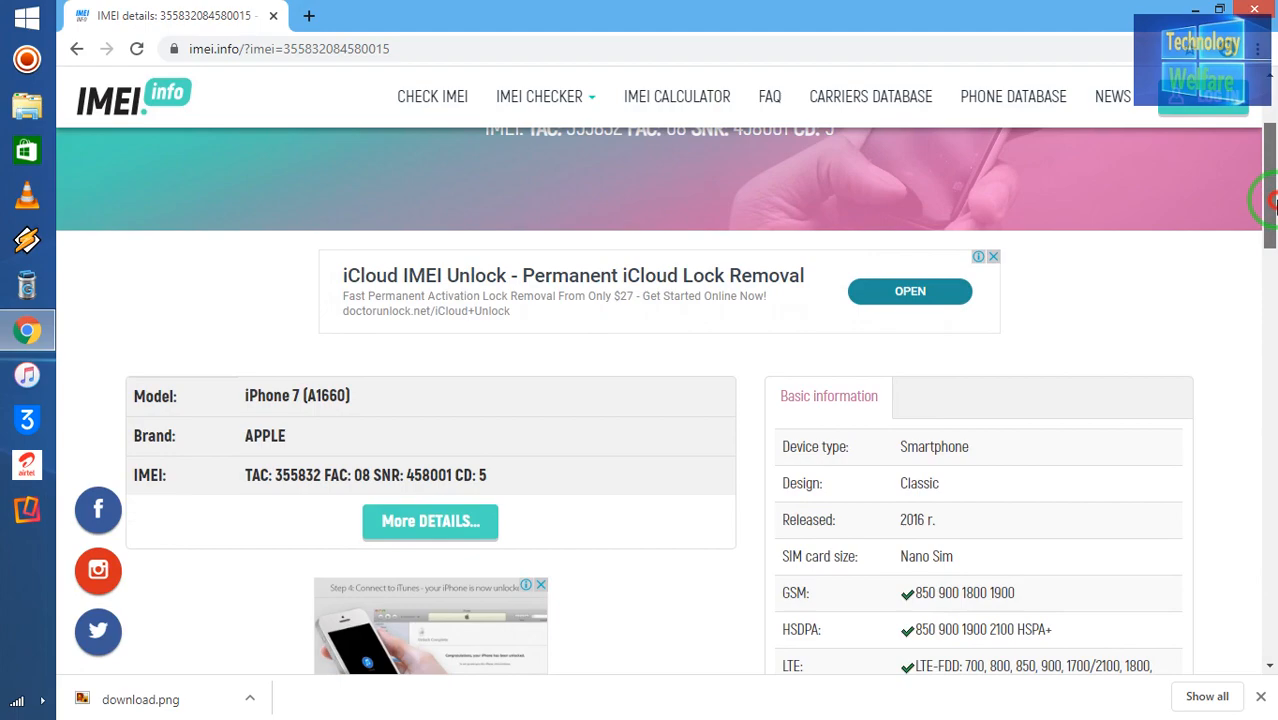
{"action": "scroll", "scroll_direction": "down", "scroll_amount": 3}
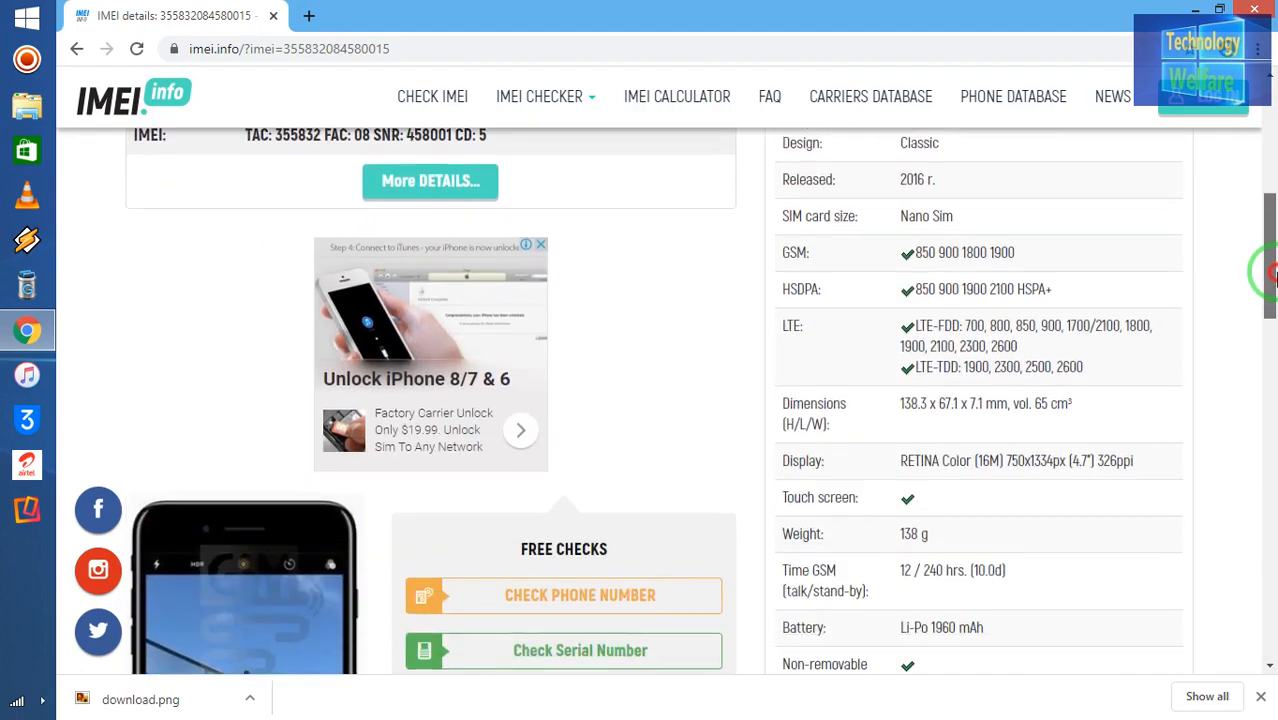
{"action": "scroll", "scroll_direction": "up", "scroll_amount": 3}
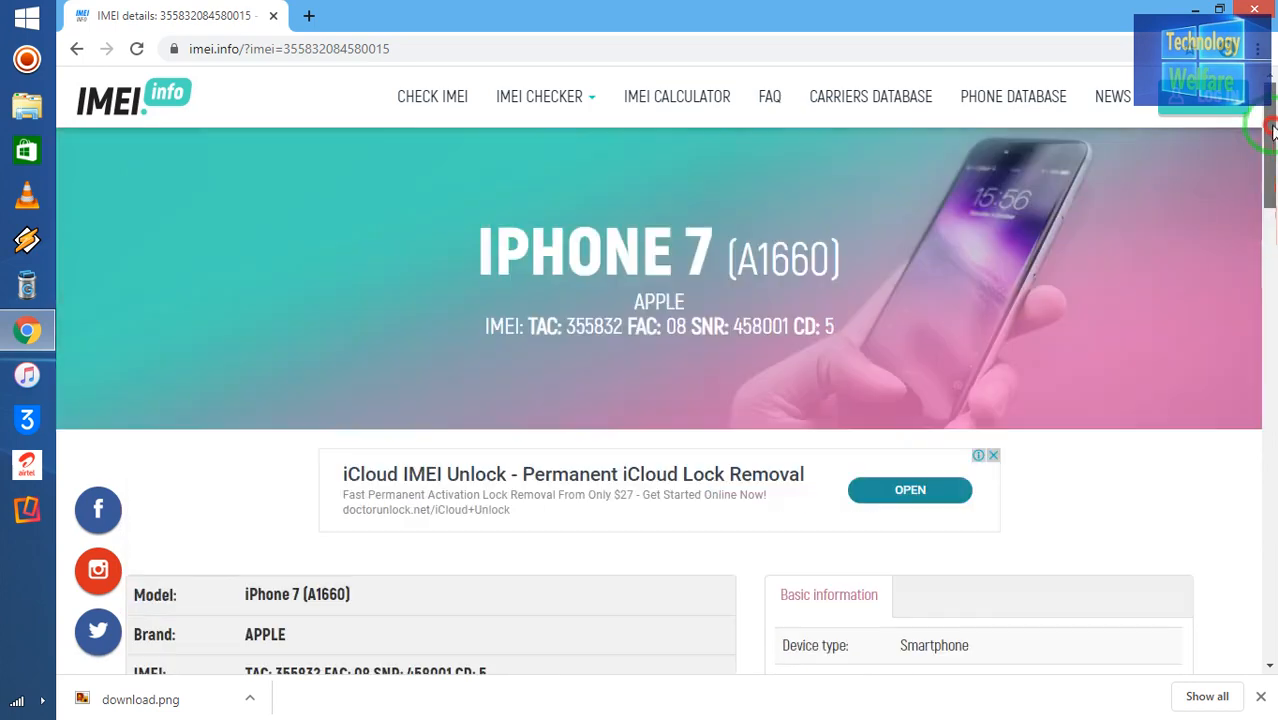